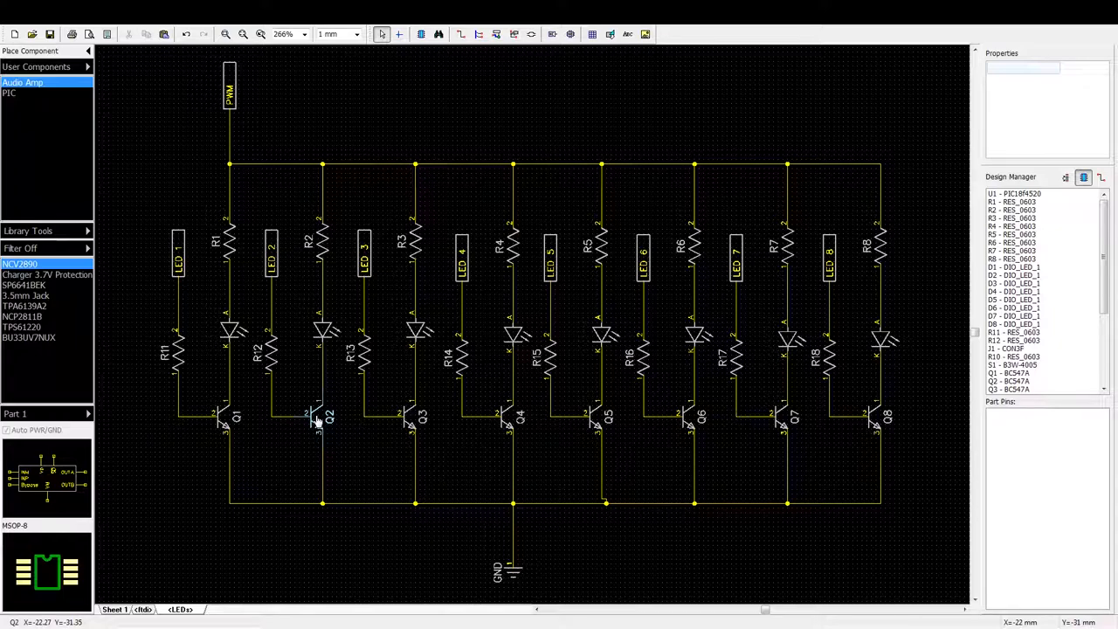
mouse_move(276, 343)
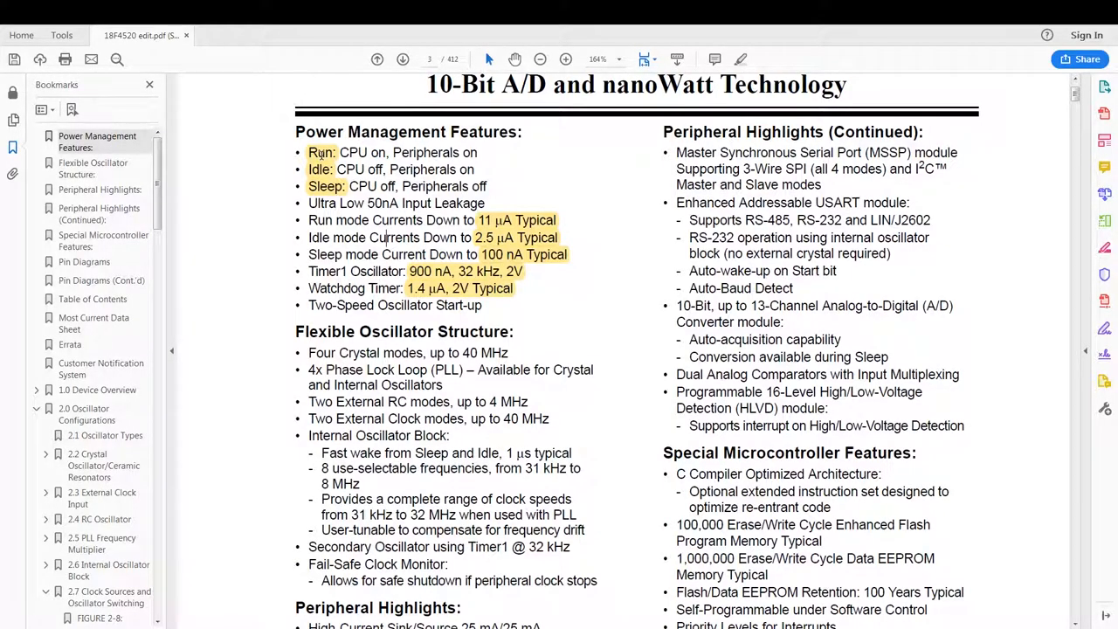
Step: Navigate the Bookmarks pane to the 2.7.1 Oscillator Control Register section on page 32
double_click(320, 152)
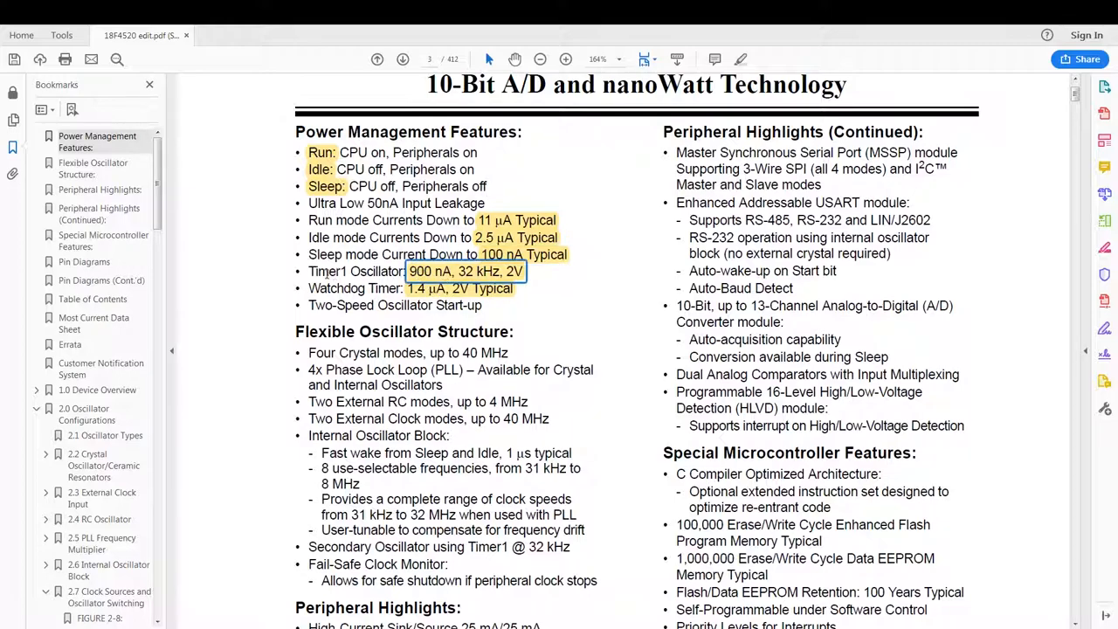
double_click(355, 271)
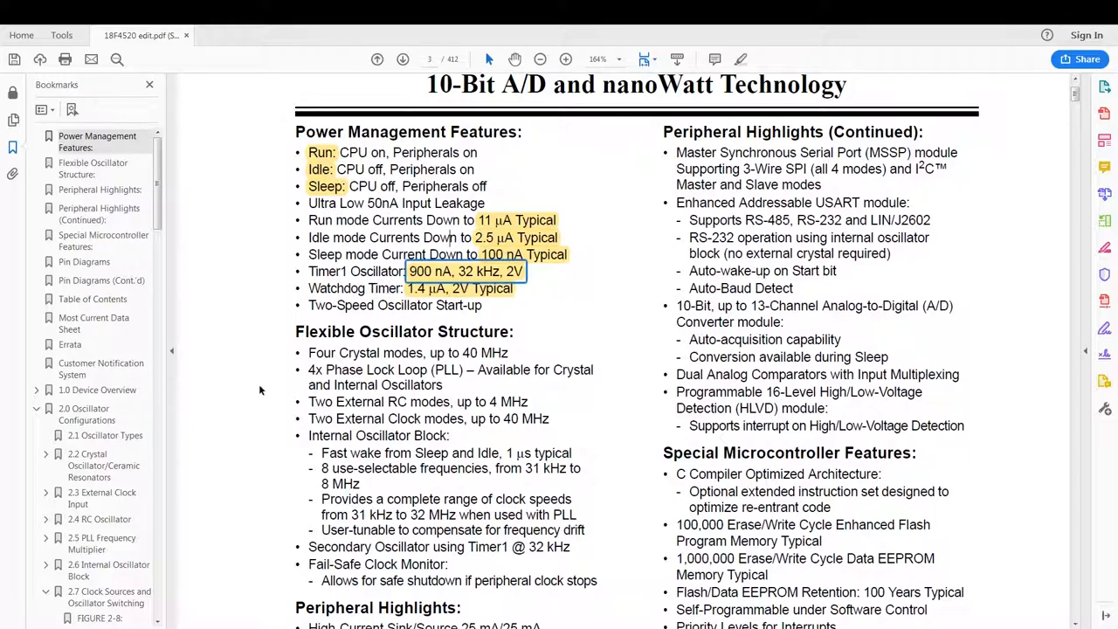
scroll("down", 3)
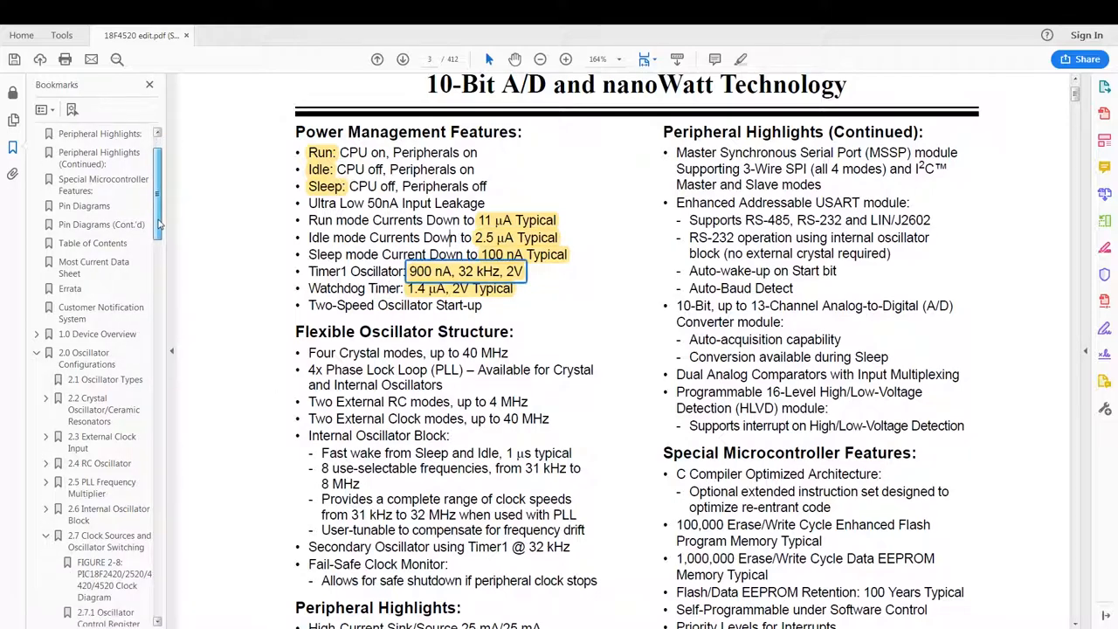
scroll("down", 3)
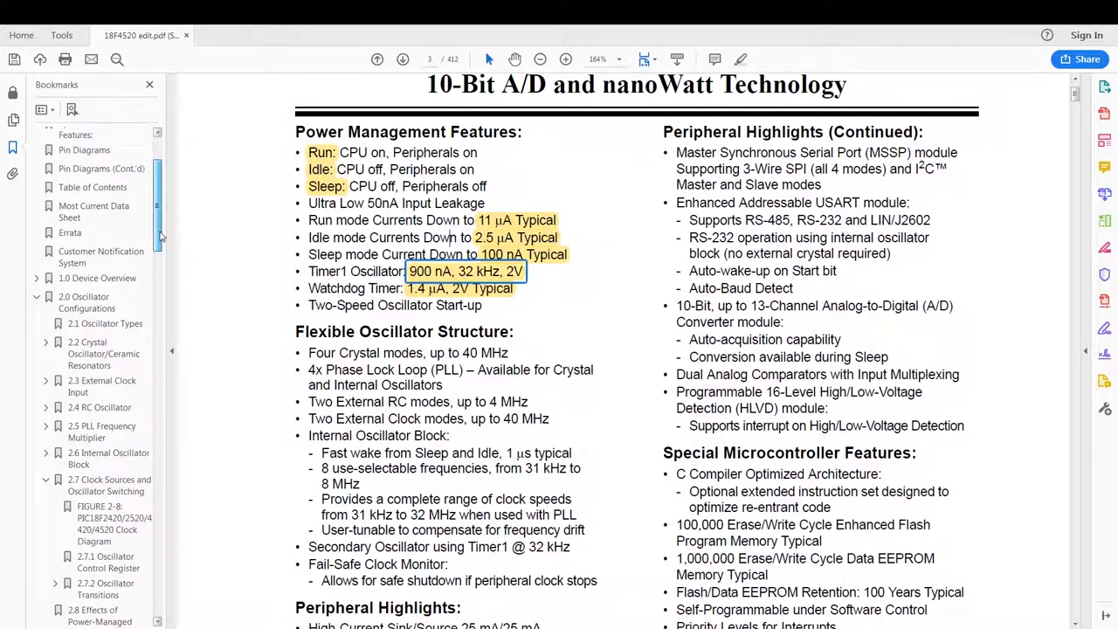
scroll("up", 3)
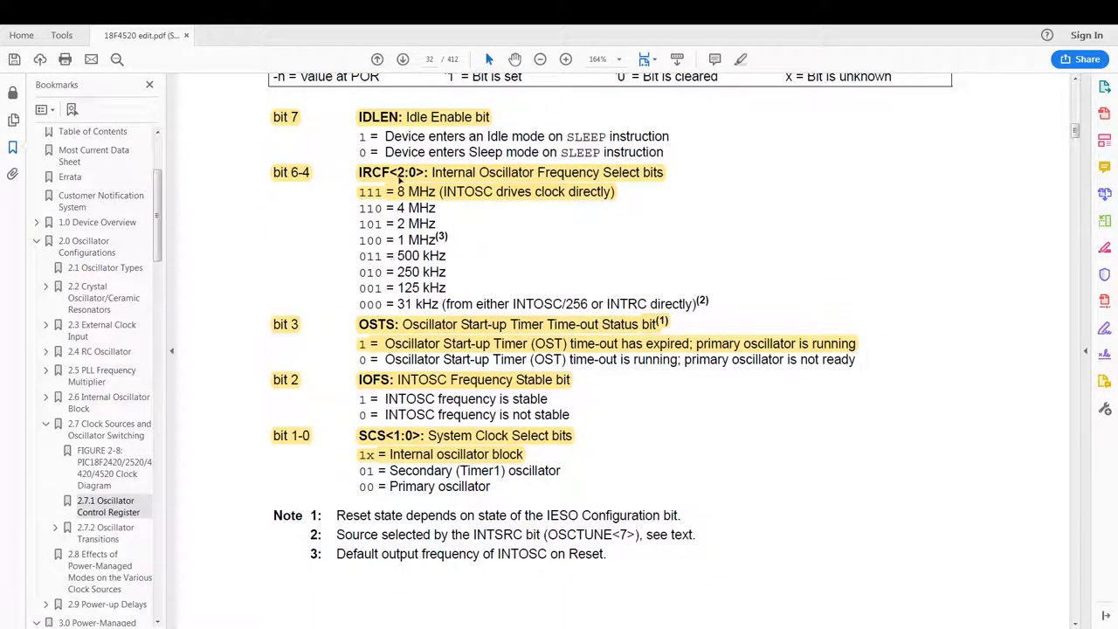
mouse_move(395, 129)
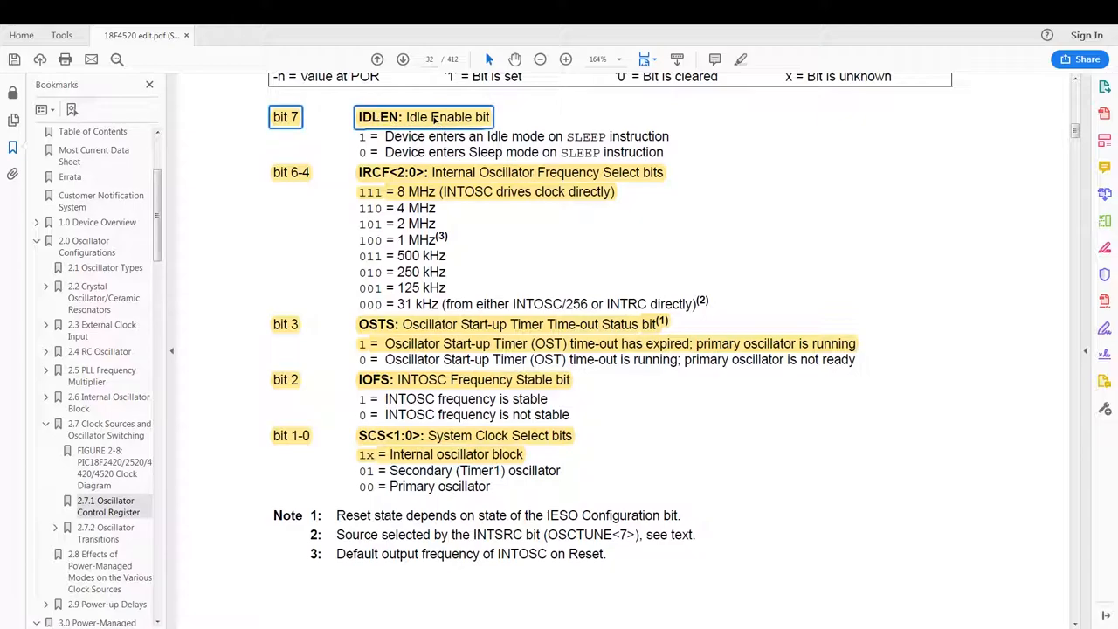
mouse_move(434, 460)
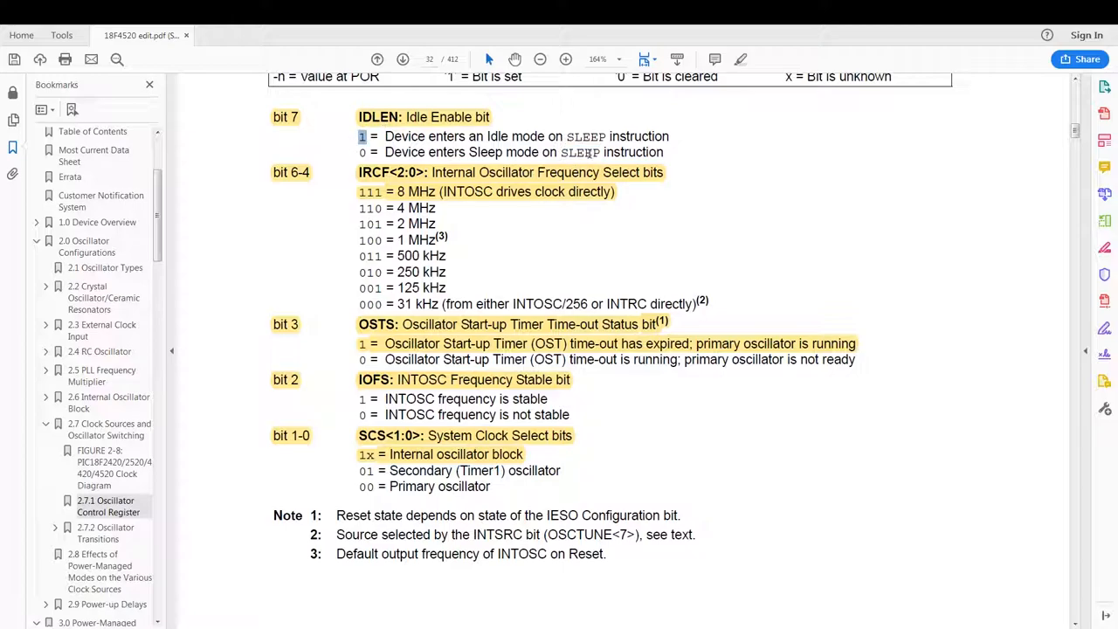
Step: Highlight the word SLEEP in the IDLEN bit description of the OSCCON register
double_click(586, 136)
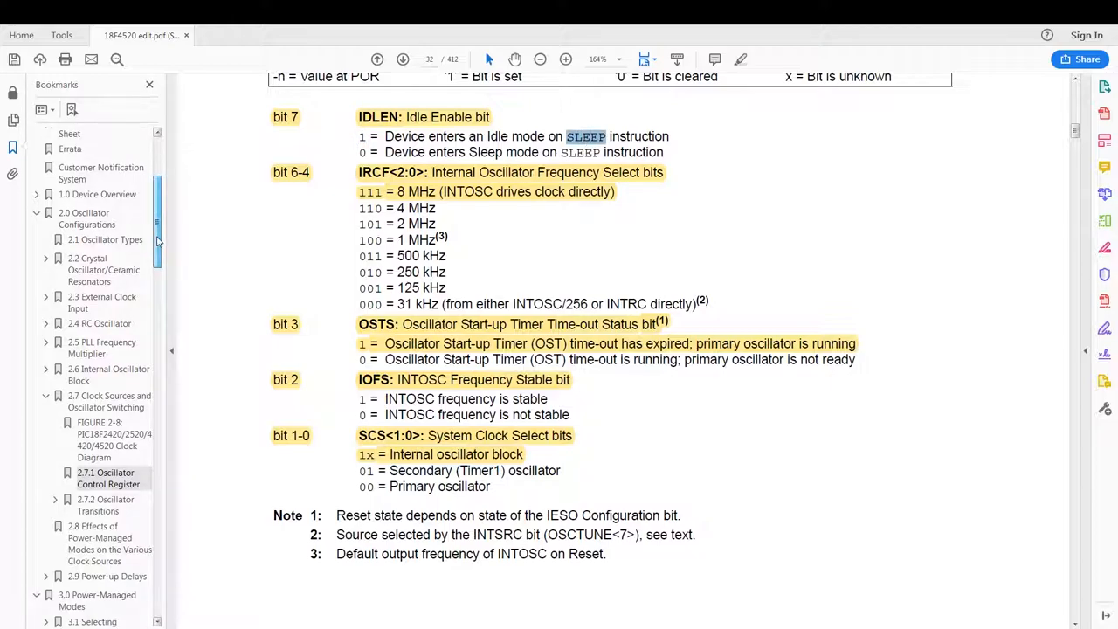
scroll("down", 3)
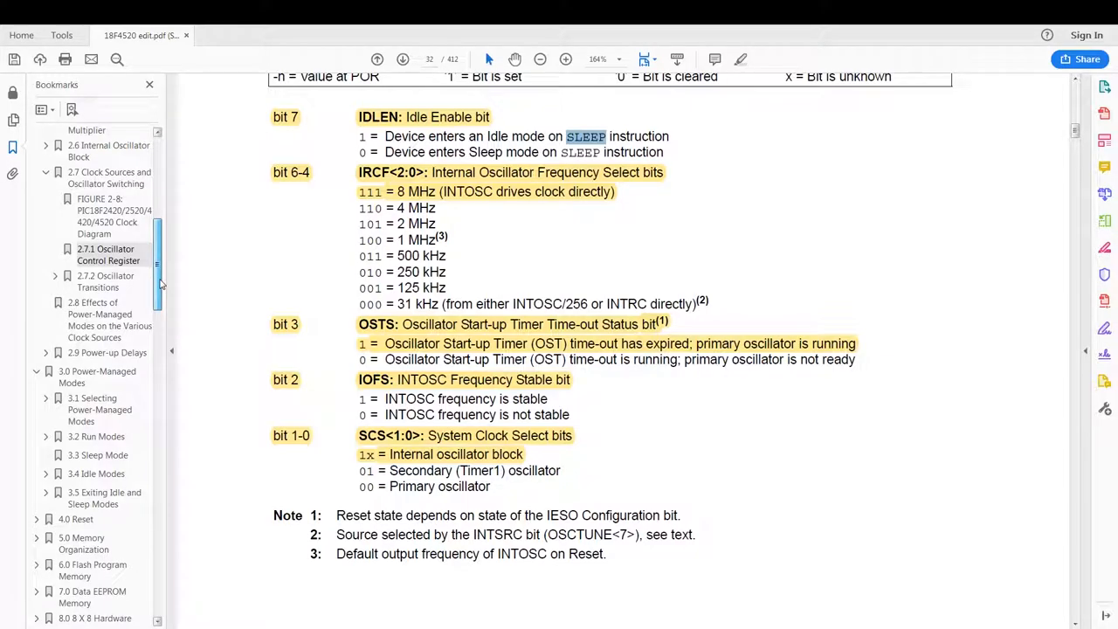
Step: Jump to 3.1 Selecting Power-Managed Modes on page 35 and highlight an entry in Table 3-1
left_click(100, 410)
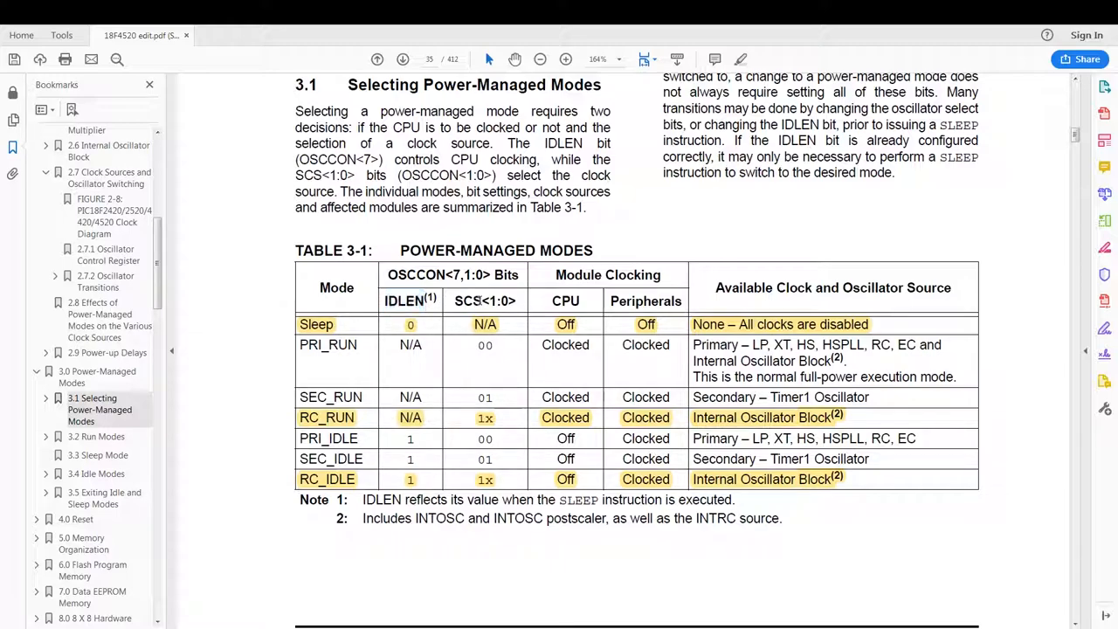
double_click(468, 300)
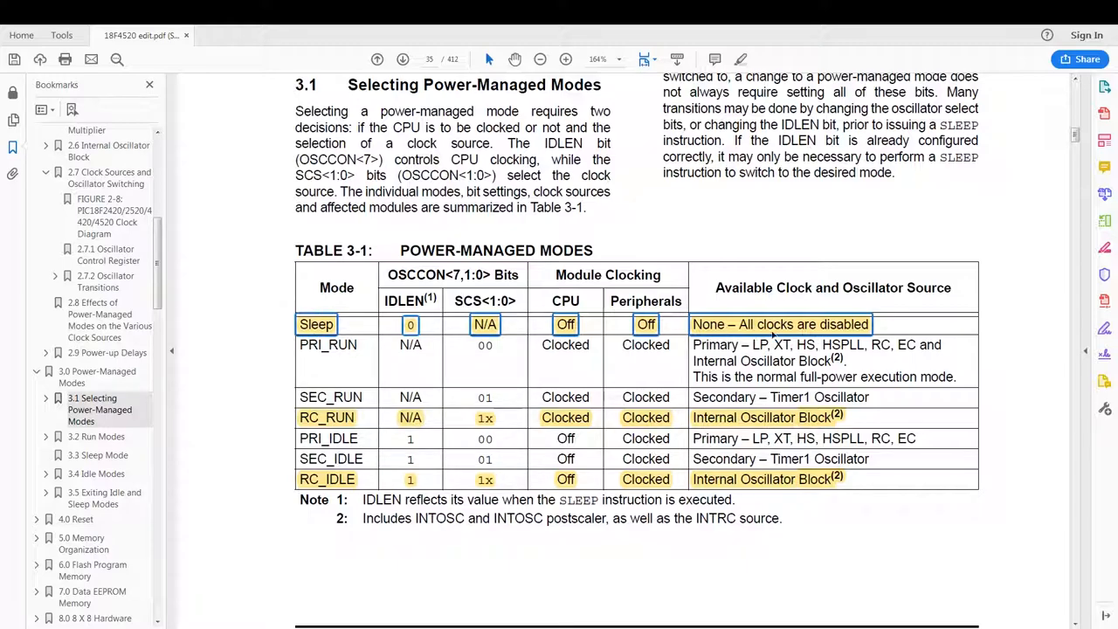
mouse_move(441, 400)
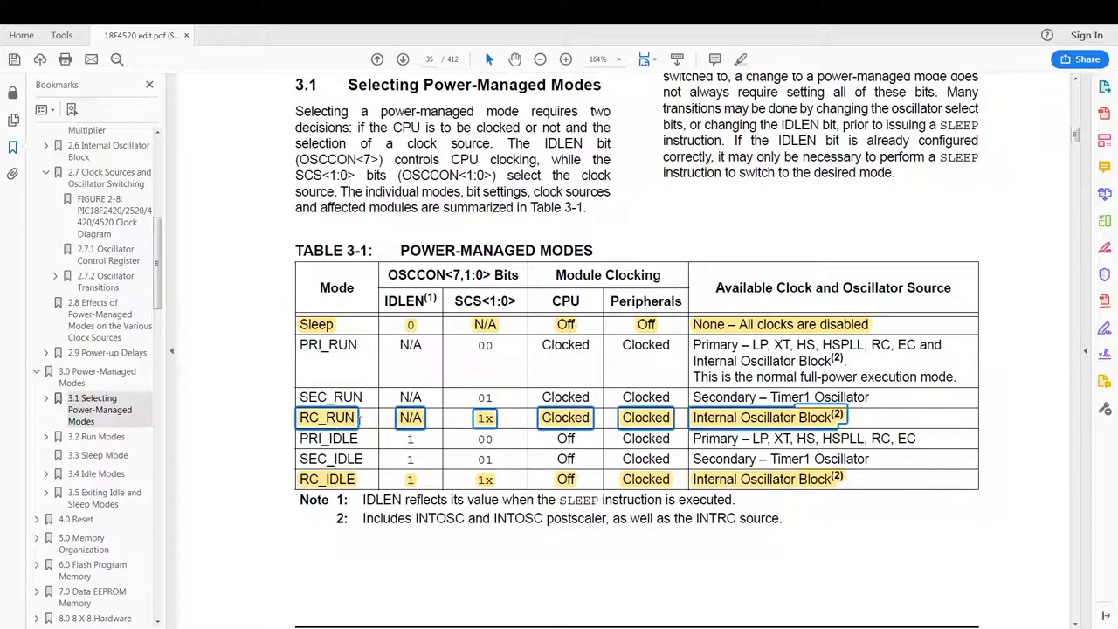
mouse_move(558, 418)
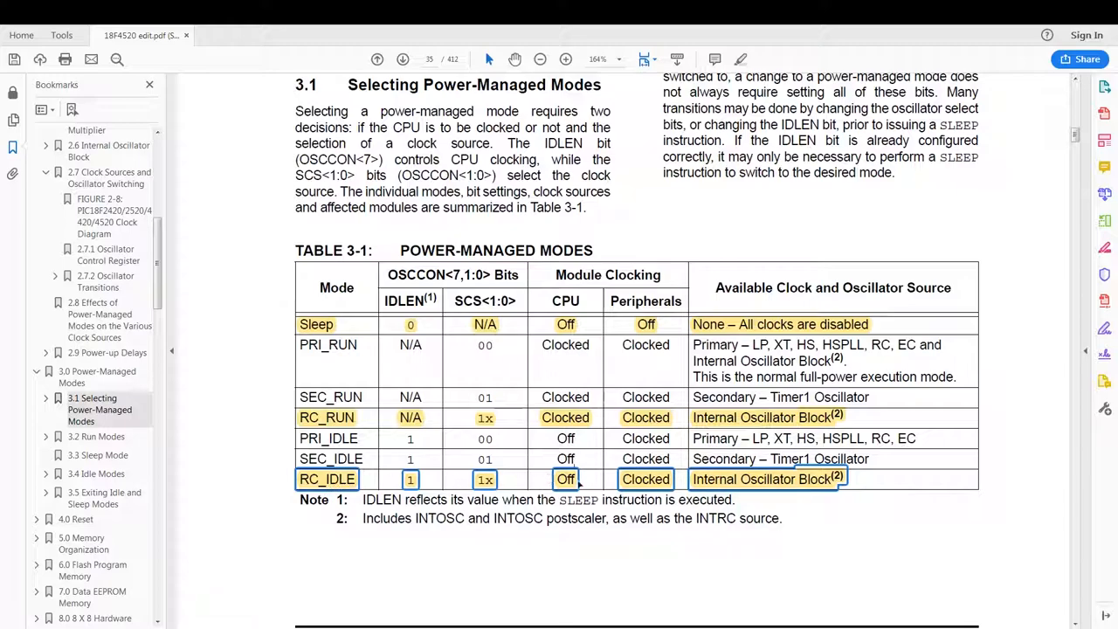
mouse_move(661, 487)
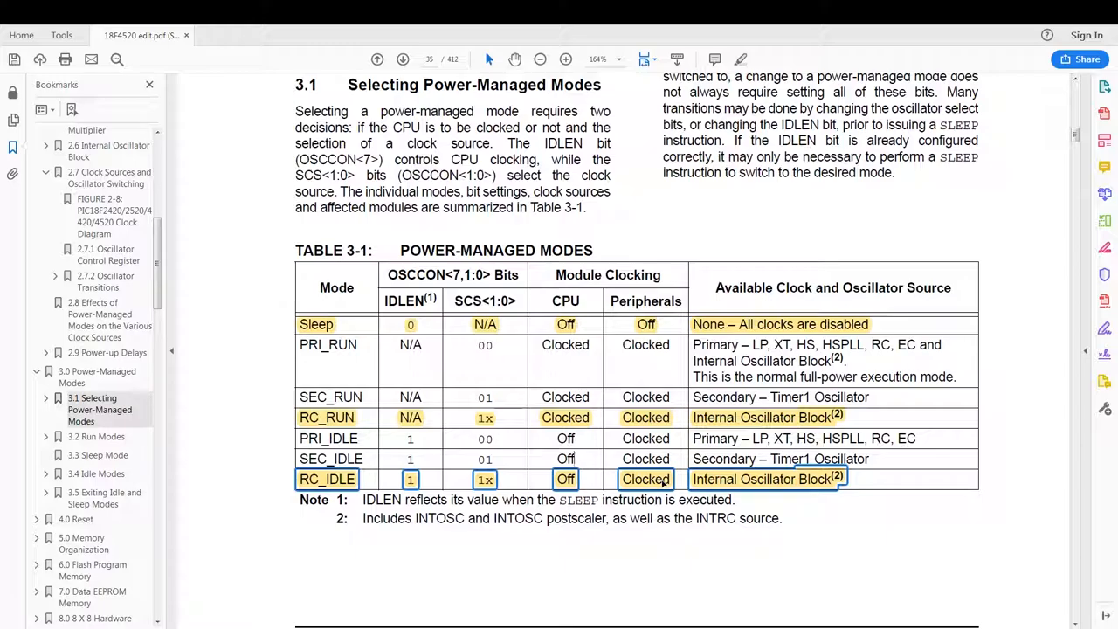
Step: Reach the 3.4.3 RC_IDLE MODE section and highlight the sentence about entering it from RC_RUN
scroll("down", 3)
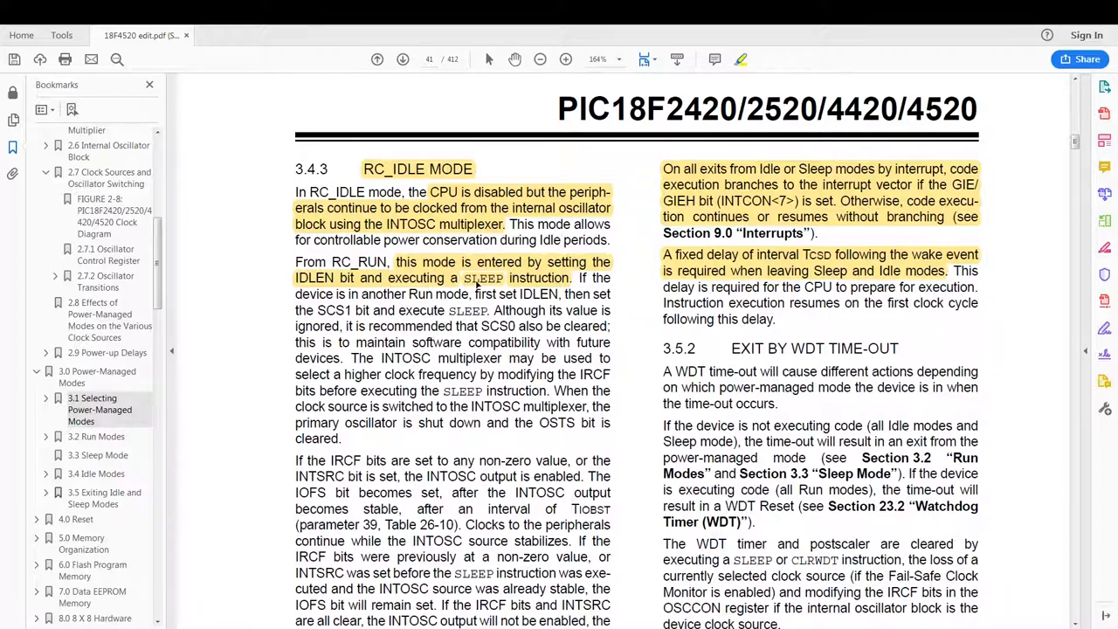
left_click_drag(395, 262, 572, 278)
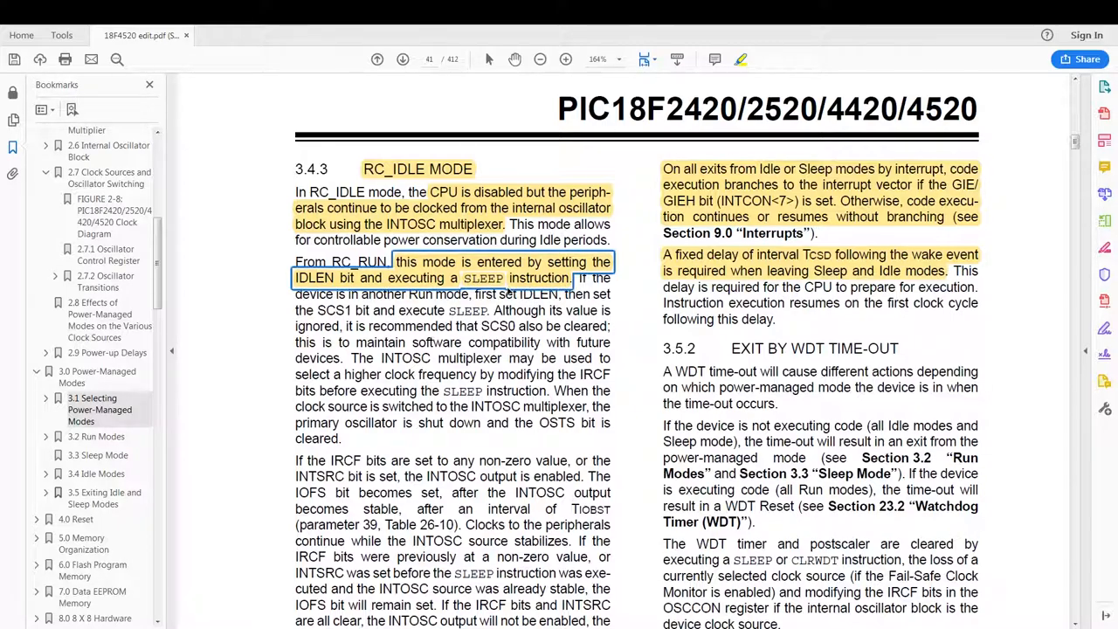
Step: Reach section 3.5 Exiting Idle and Sleep Modes and highlight the EXIT BY INTERRUPT heading
scroll("down", 3)
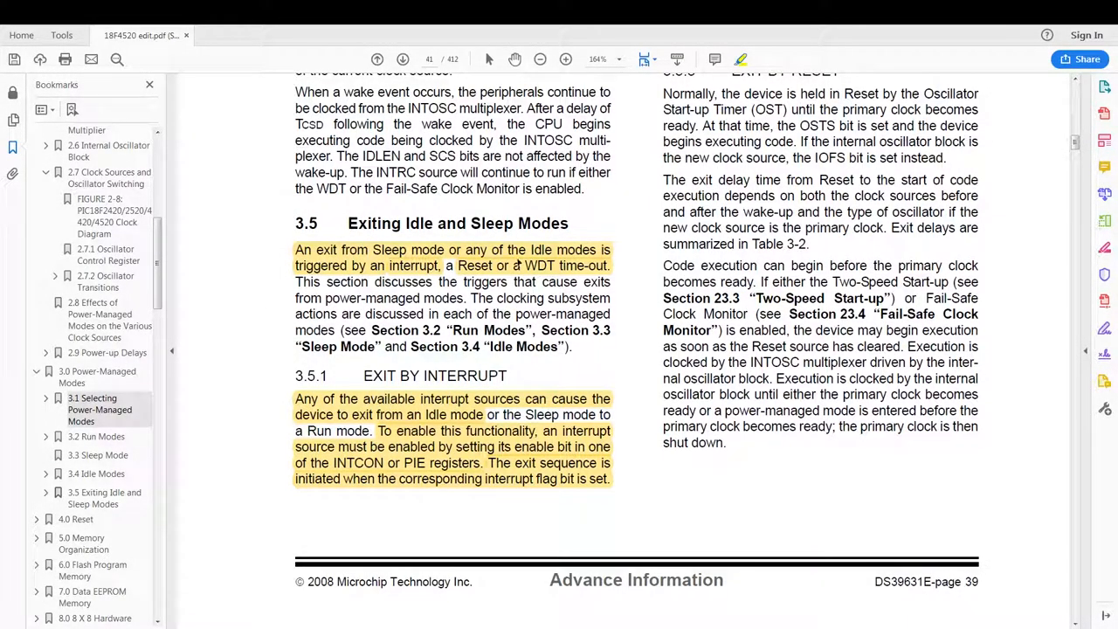
mouse_move(345, 292)
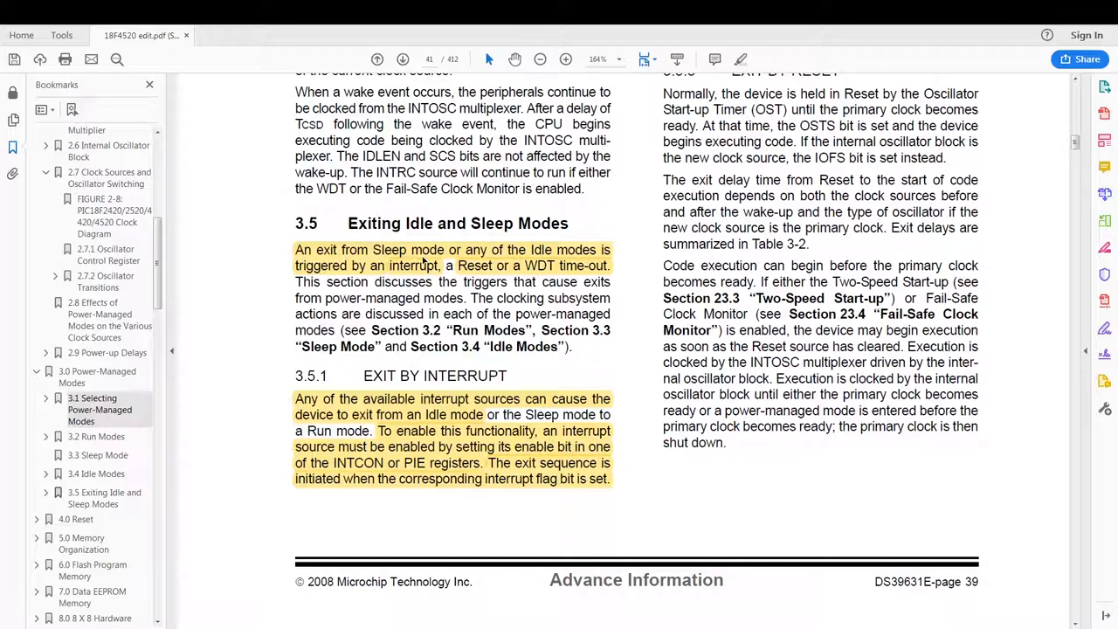
mouse_move(354, 273)
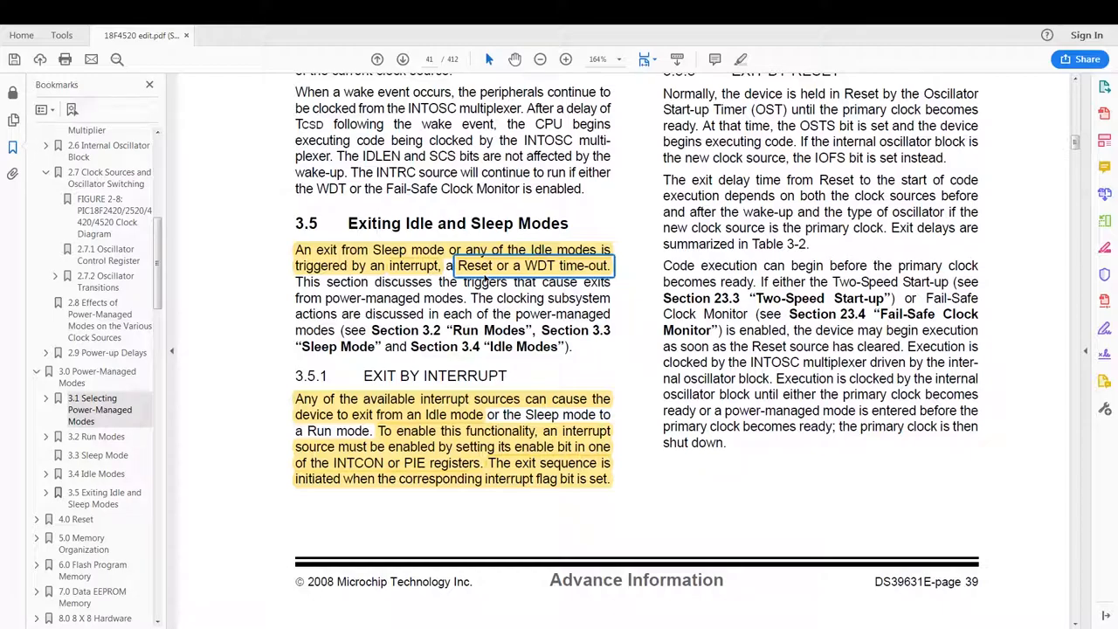
mouse_move(425, 276)
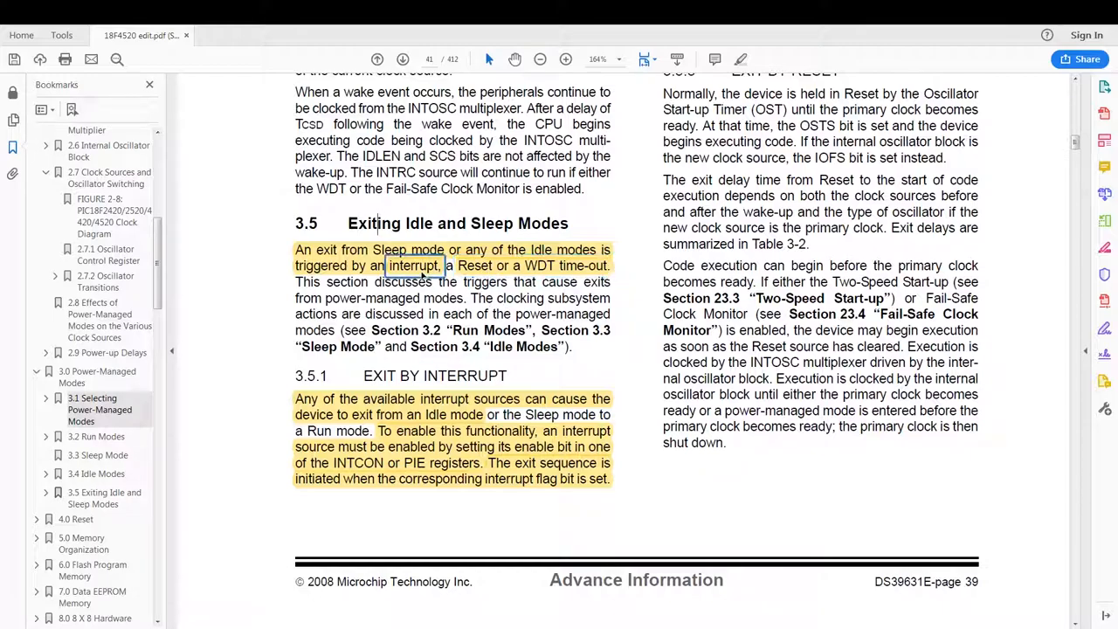
scroll("down", 3)
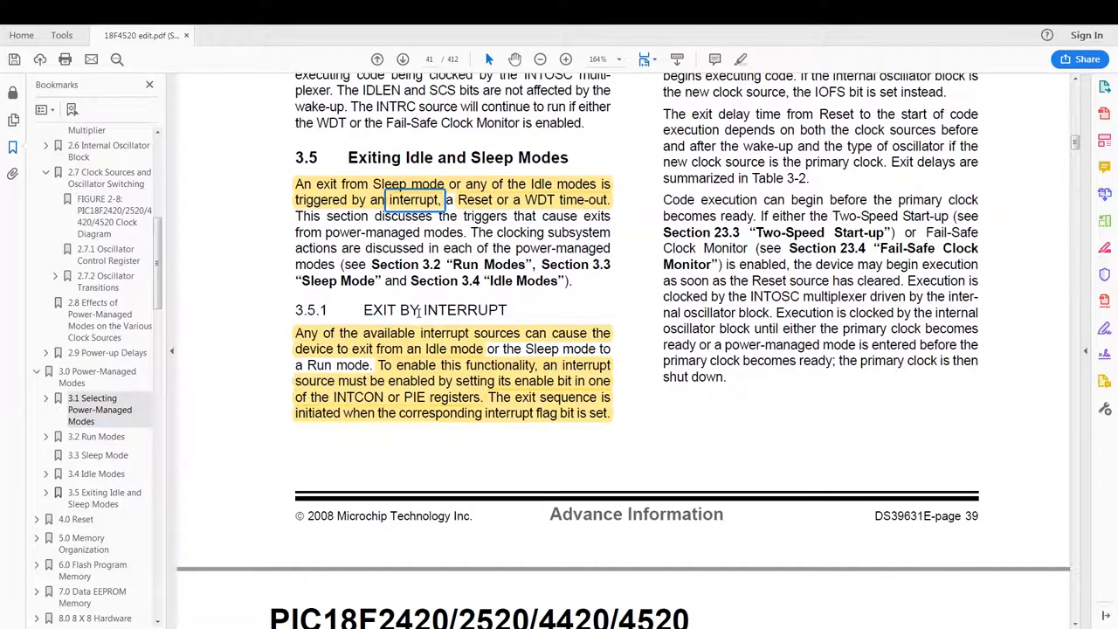
double_click(435, 309)
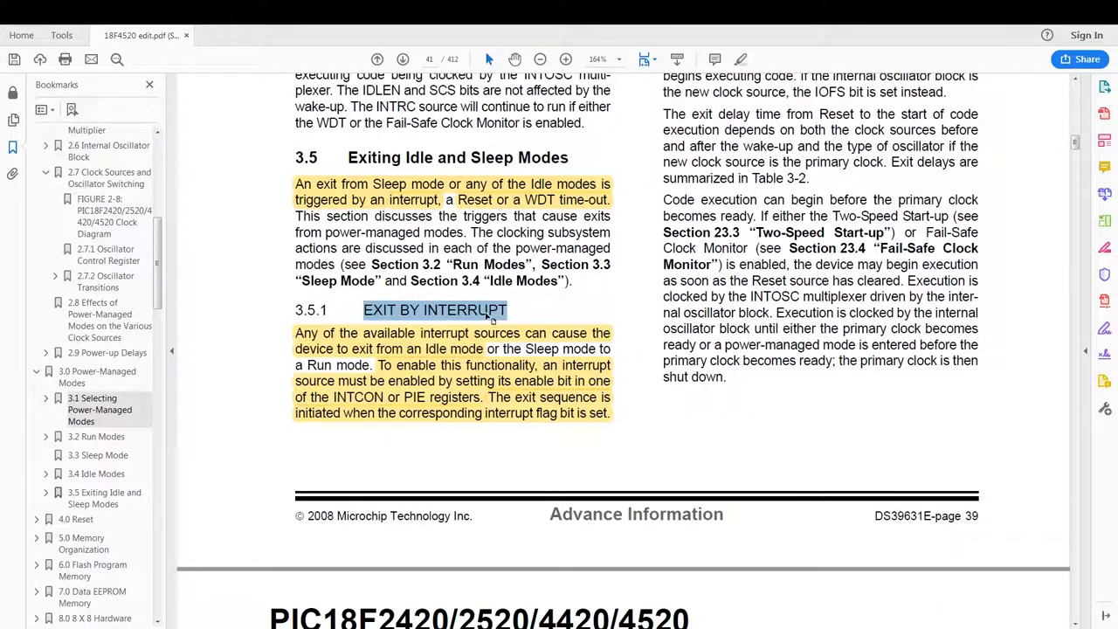
mouse_move(480, 339)
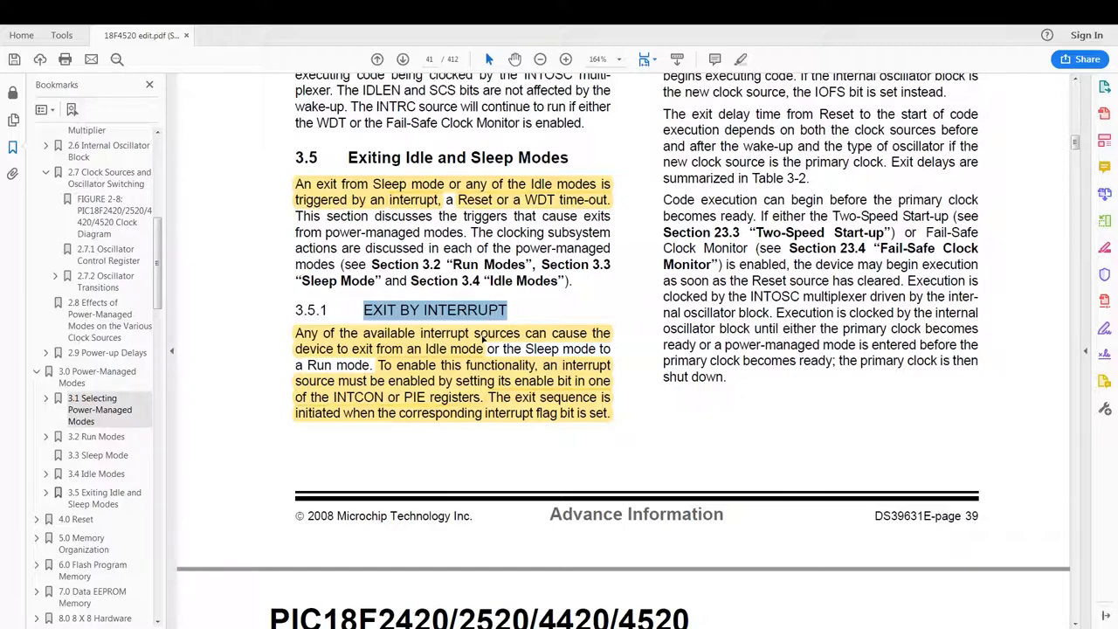
mouse_move(486, 361)
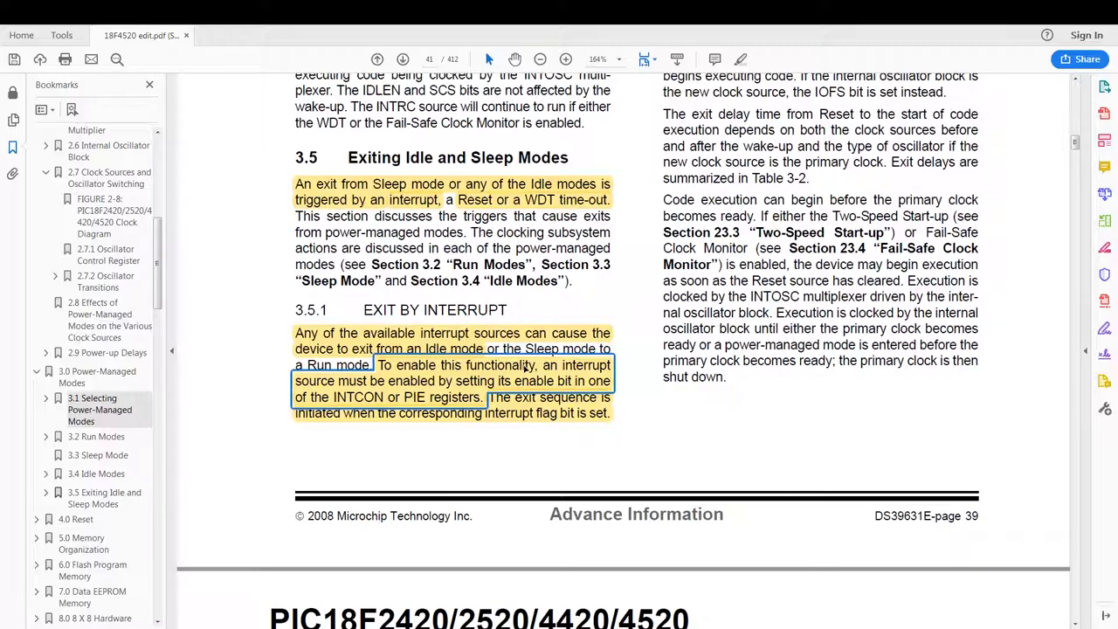
mouse_move(533, 405)
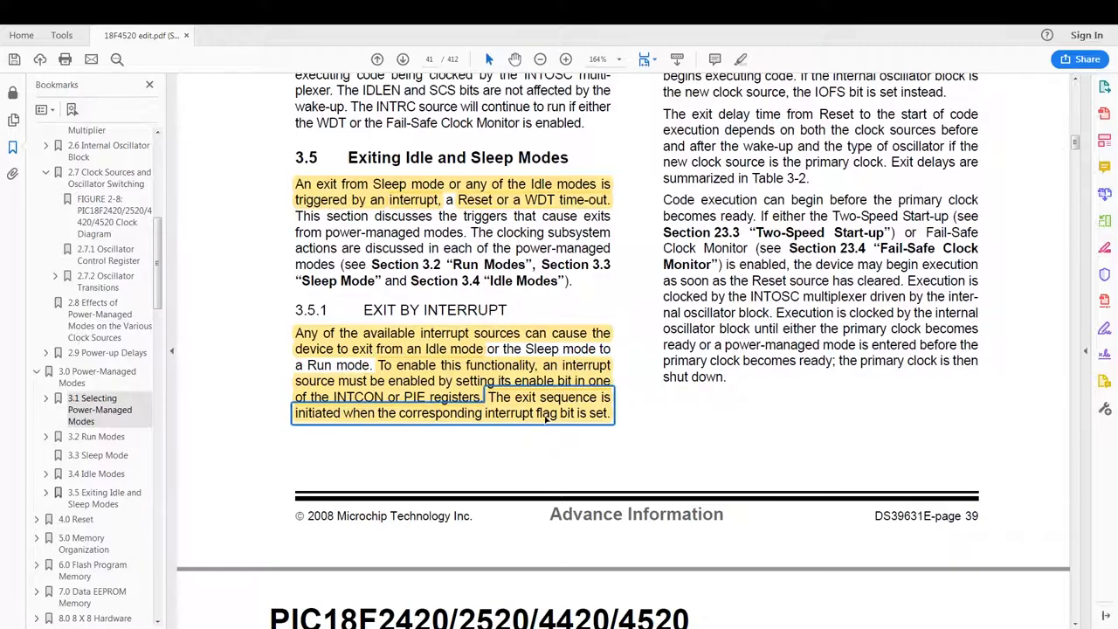
mouse_move(649, 422)
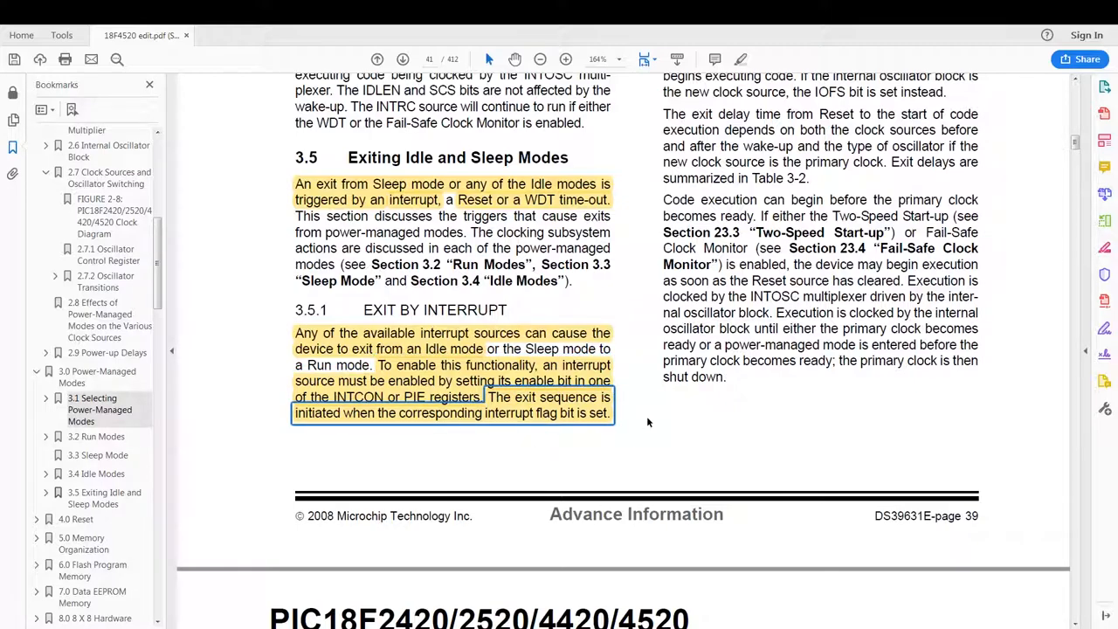
mouse_move(647, 437)
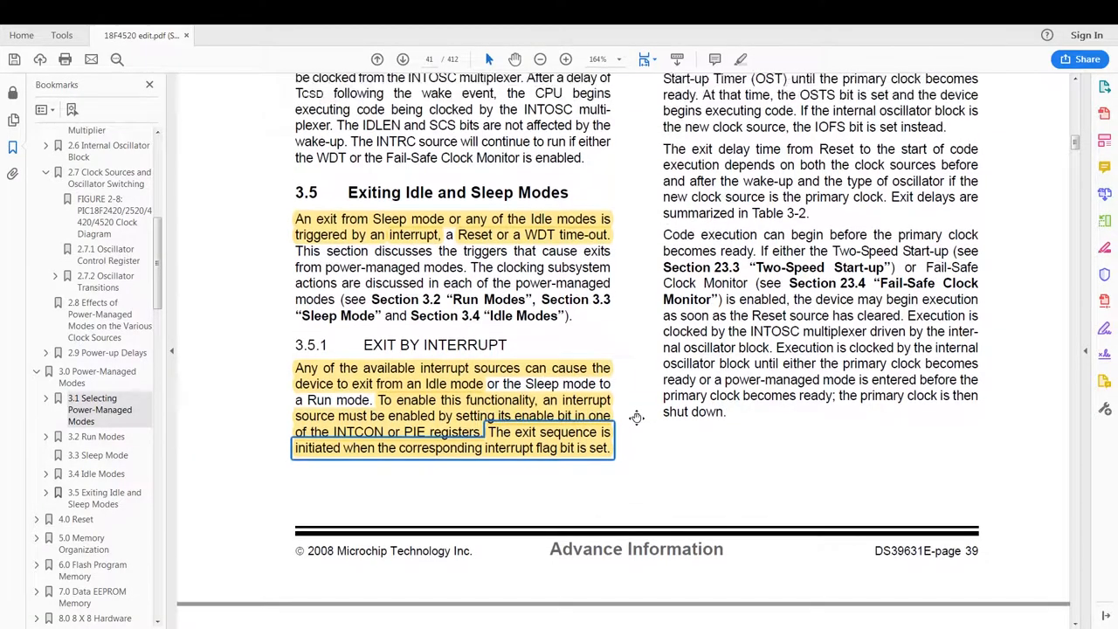
Step: Review the exit-trigger and interrupt-exit paragraphs of the Exiting Idle and Sleep Modes section
scroll("up", 3)
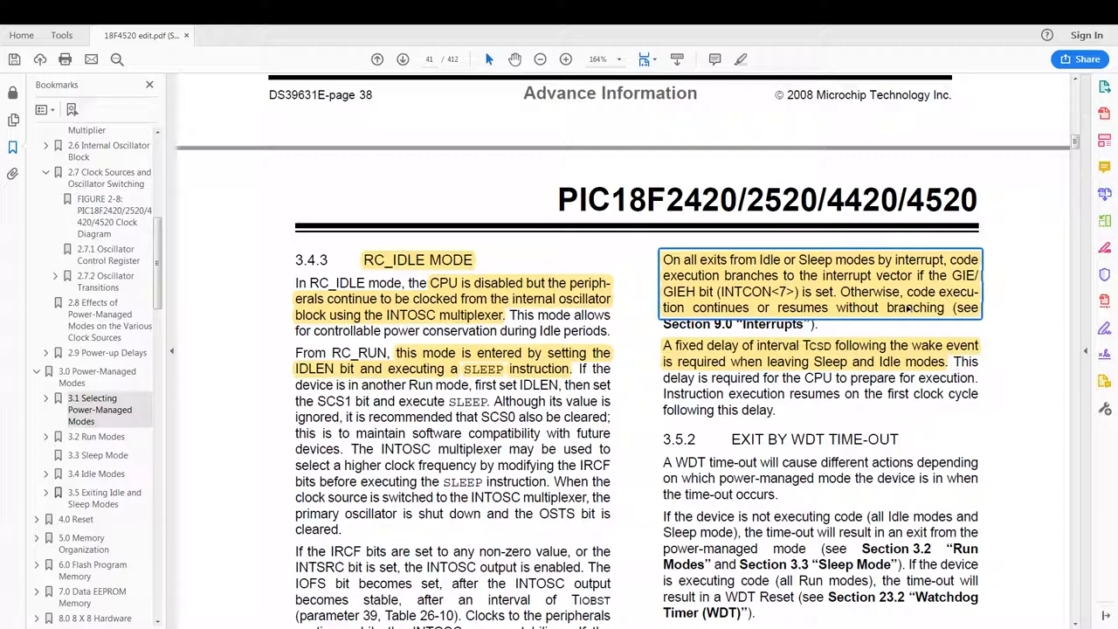
mouse_move(817, 319)
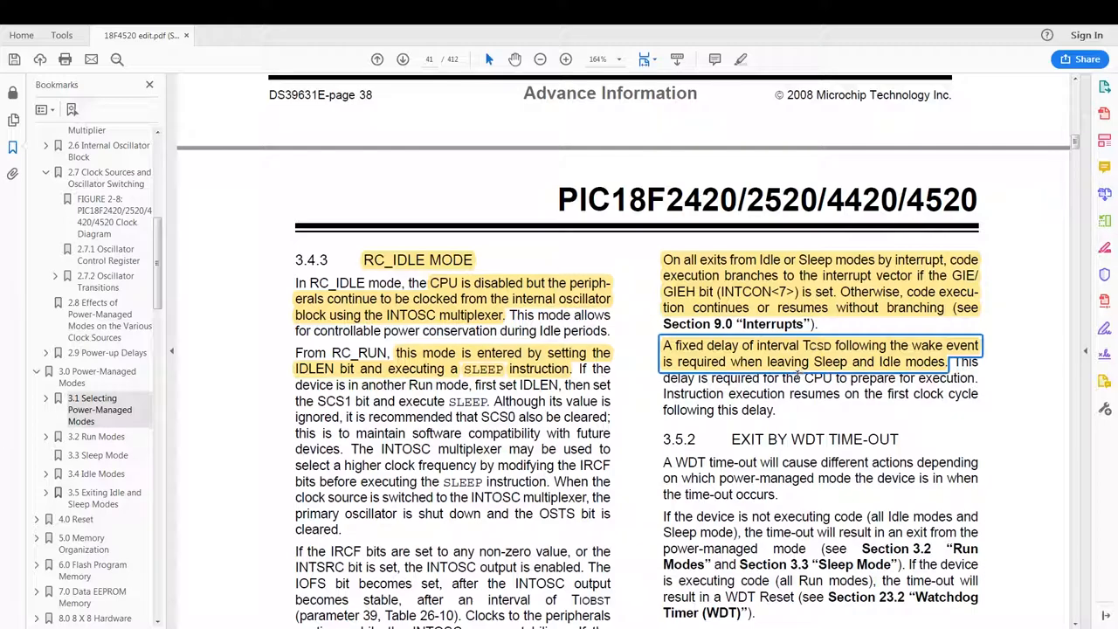
scroll("down", 3)
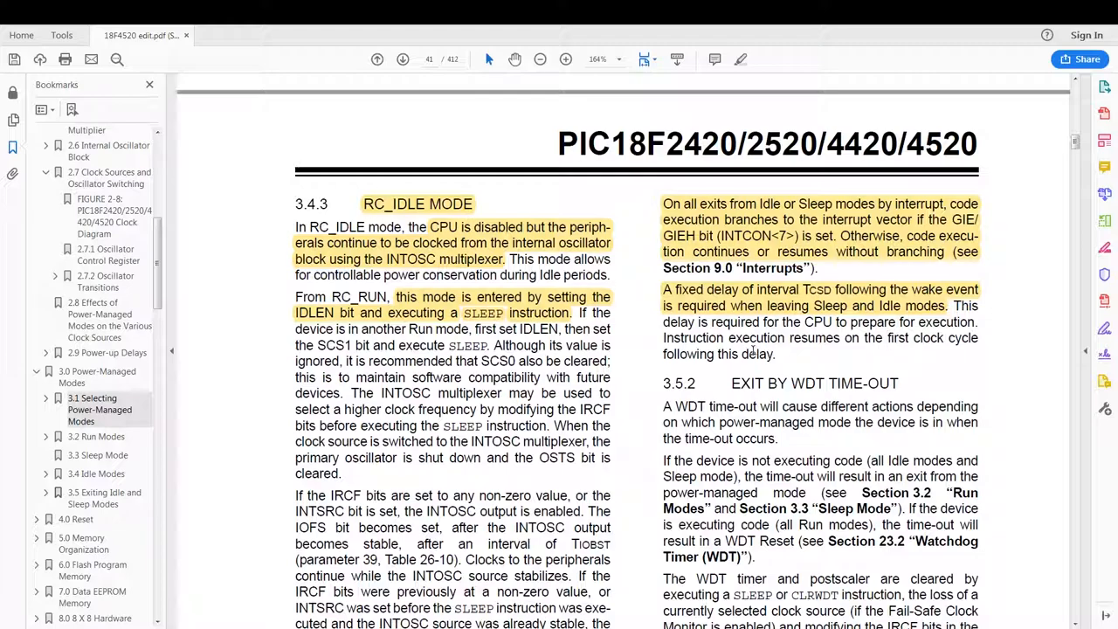
scroll("down", 3)
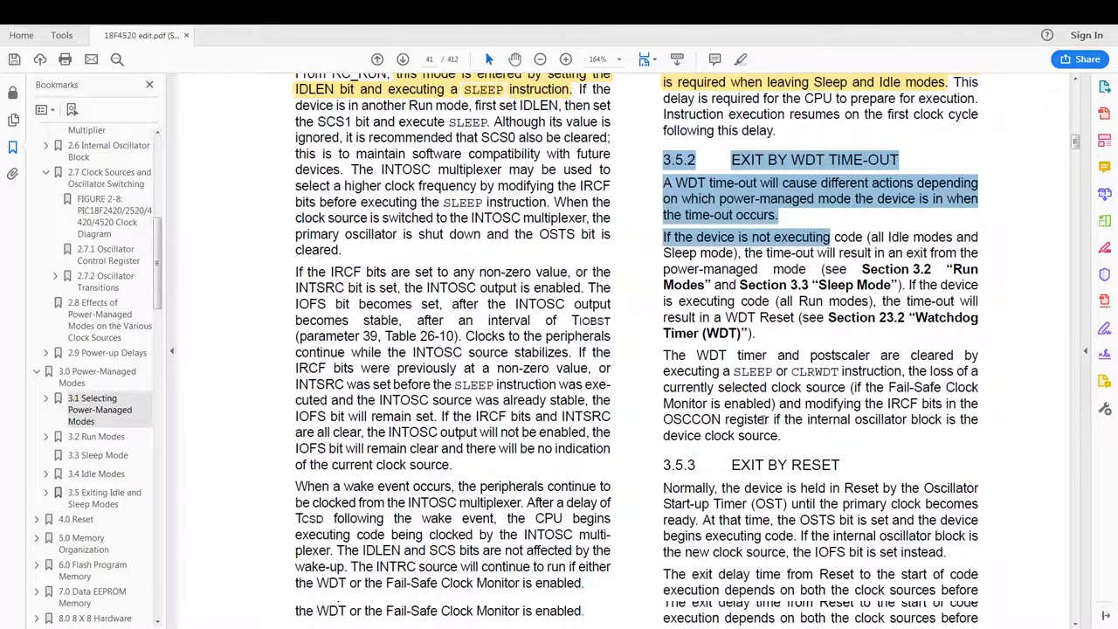
scroll("down", 3)
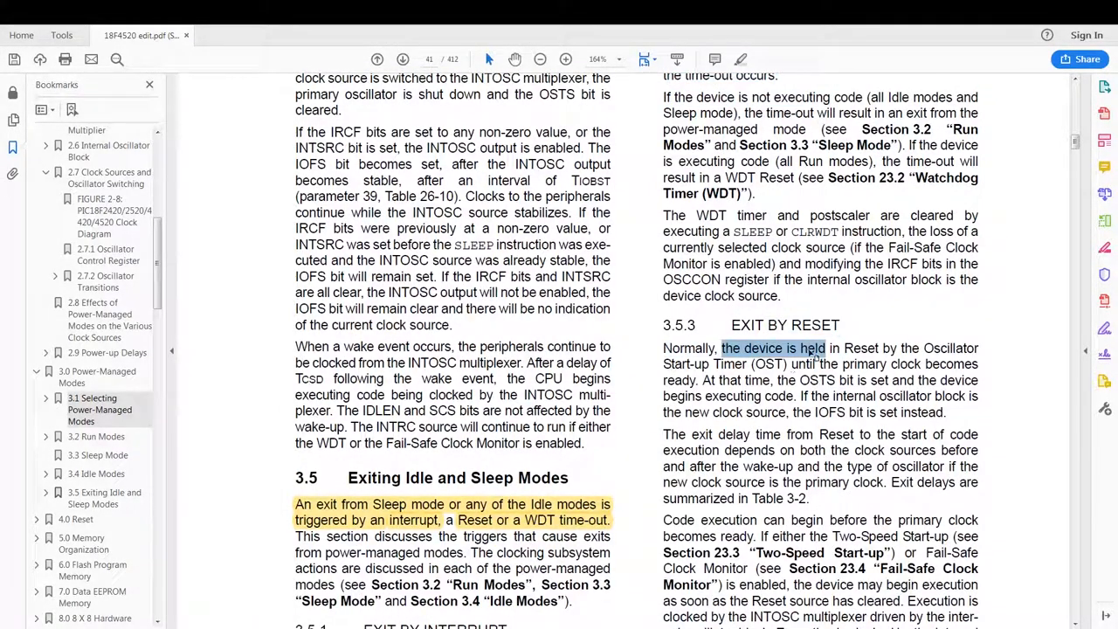
scroll("down", 3)
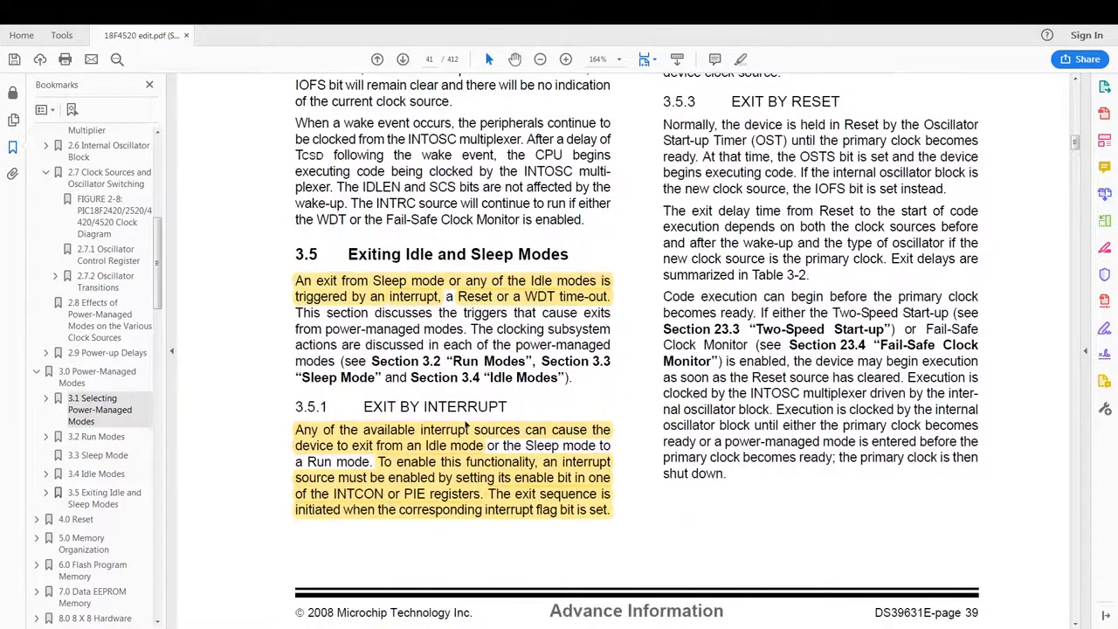
Step: Return to sleep_mode's main.c and review it down to the OSCCONbits IDLEN, IRCF and SCS setup in main()
left_click(376, 60)
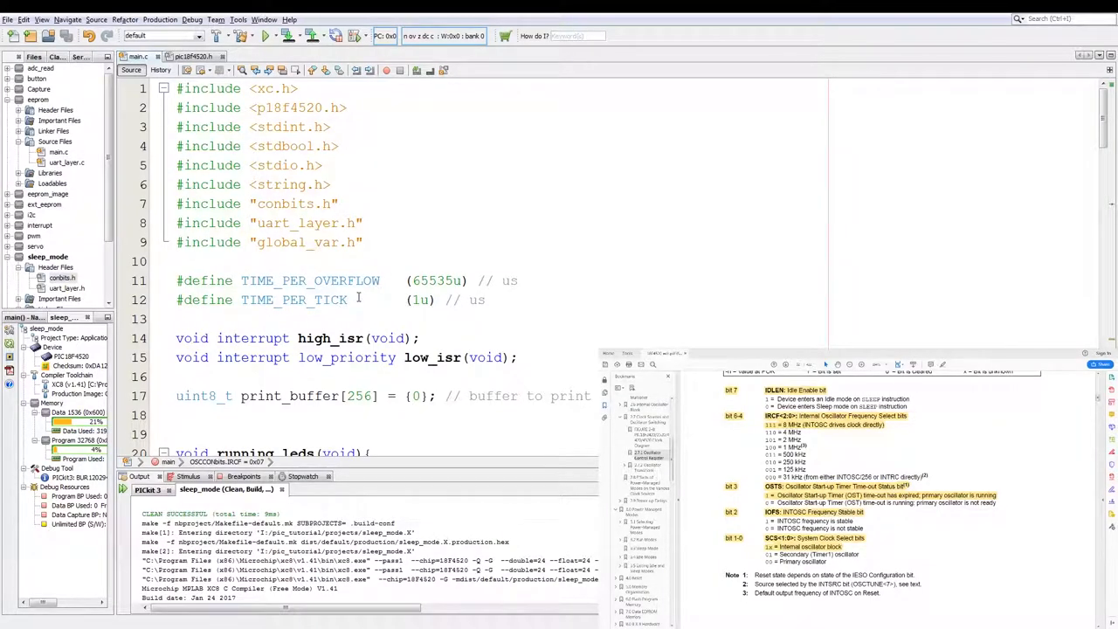
scroll("down", 3)
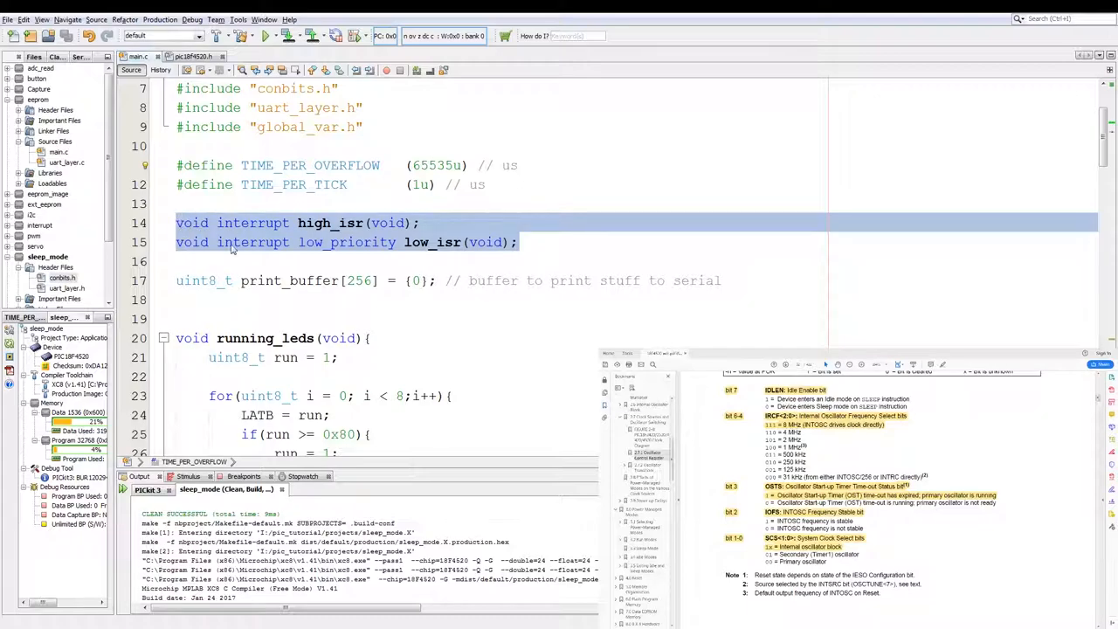
scroll("down", 3)
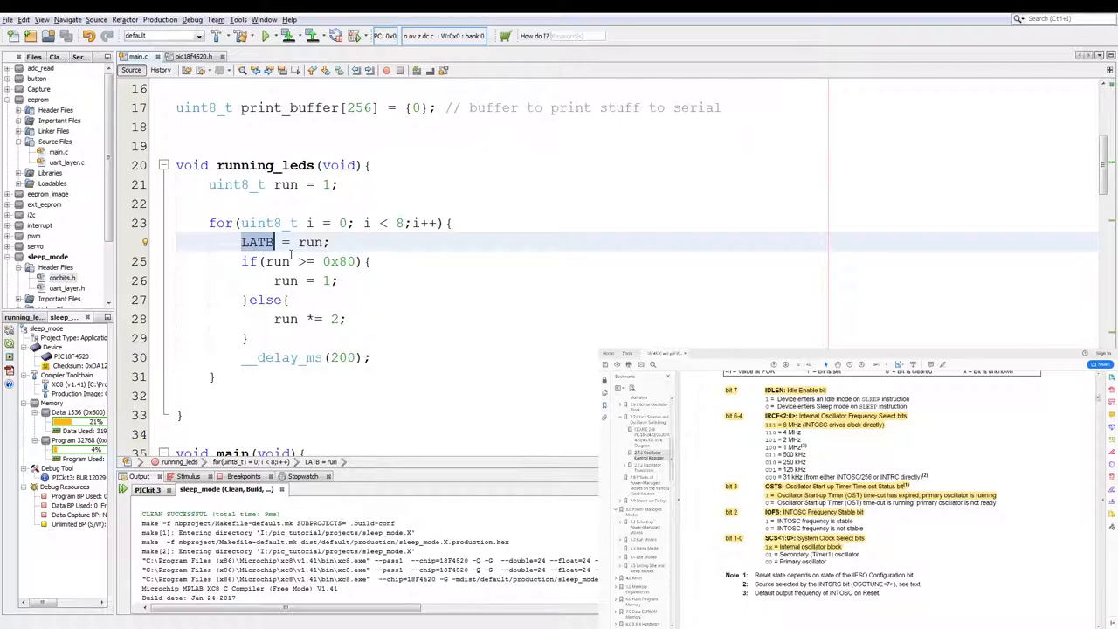
left_click(340, 319)
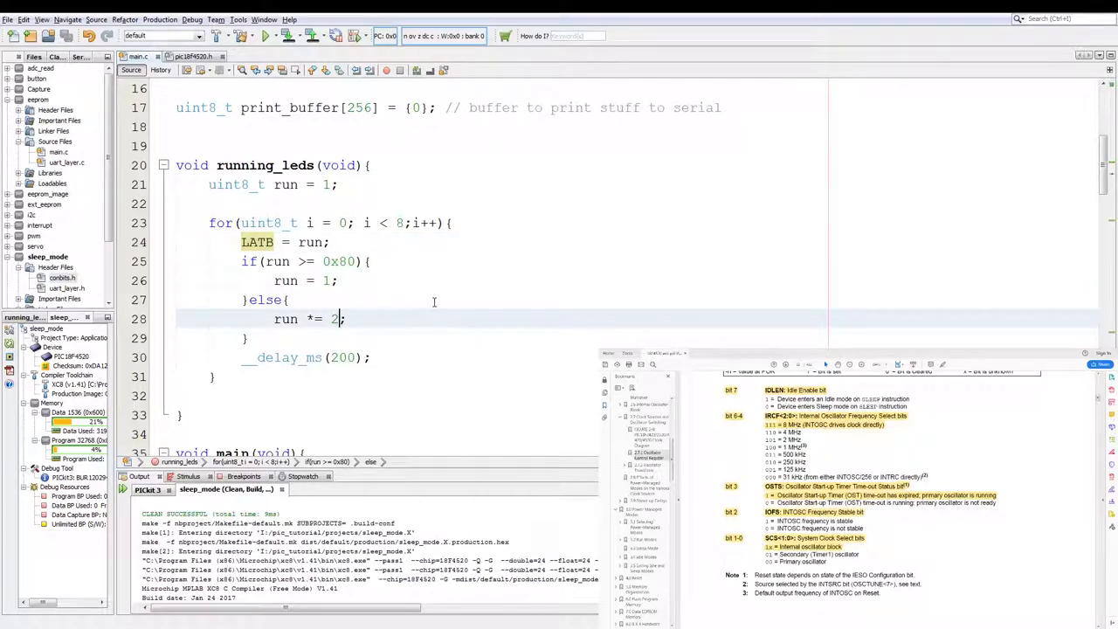
scroll("down", 3)
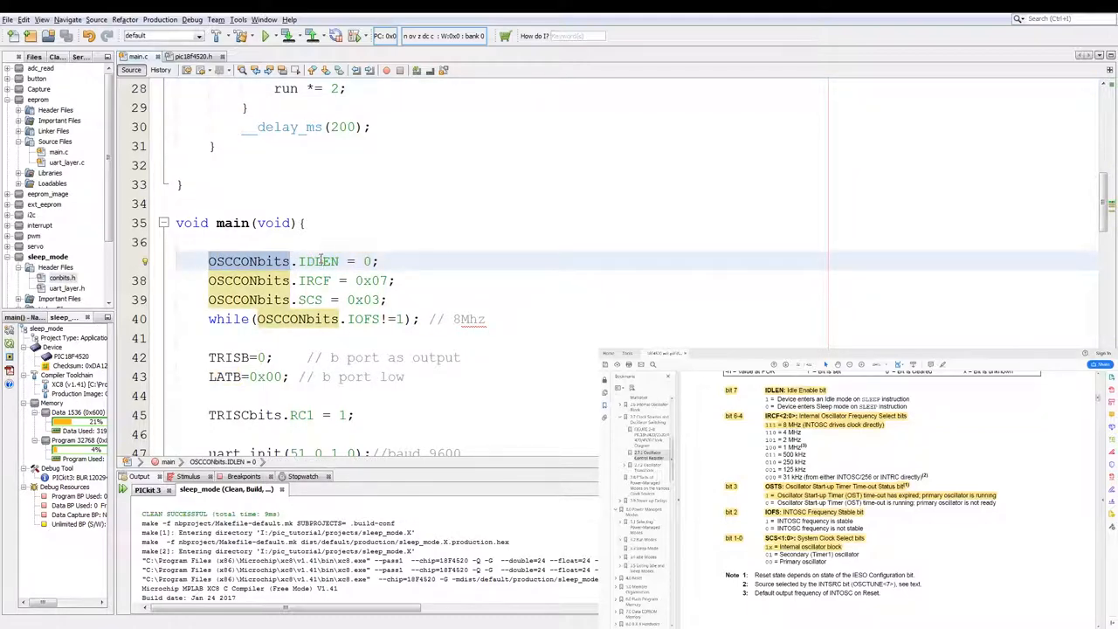
double_click(318, 261)
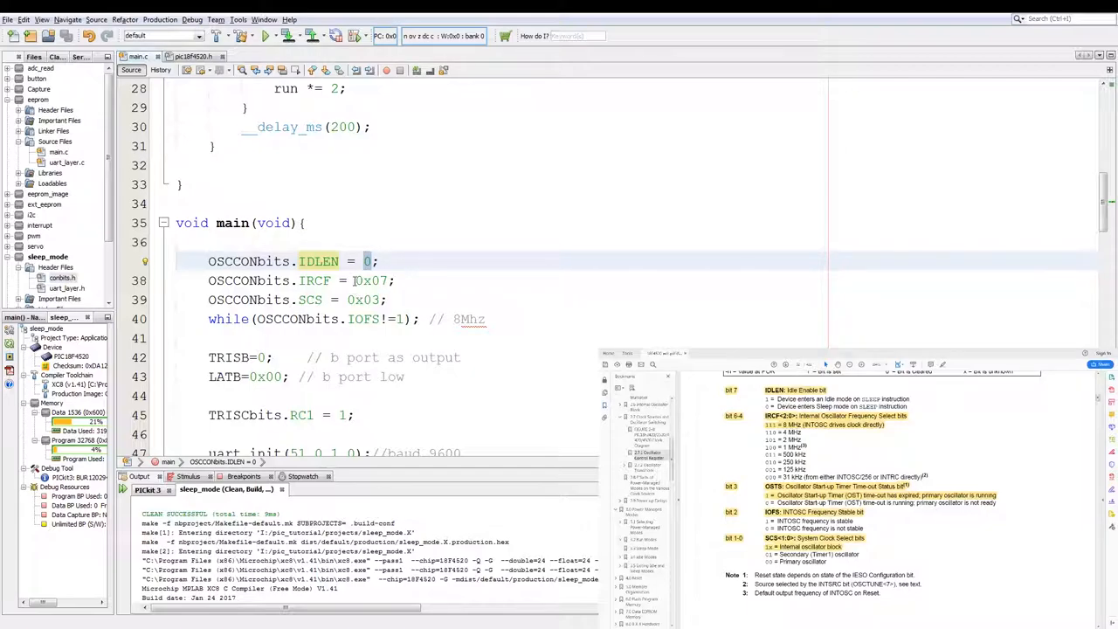
left_click_drag(208, 280, 387, 300)
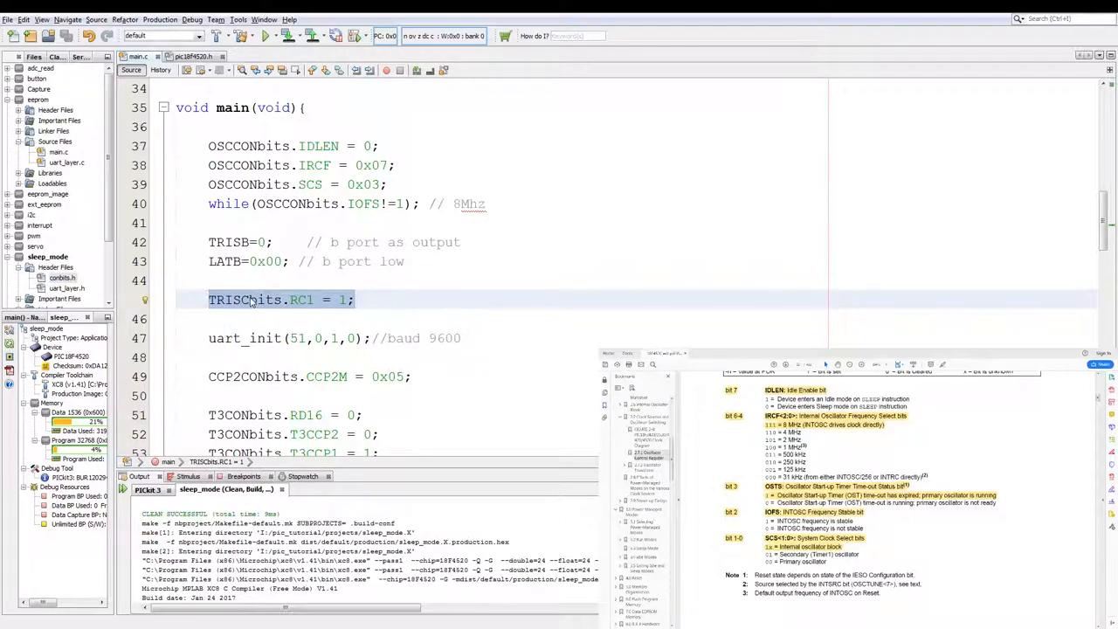
mouse_move(250, 338)
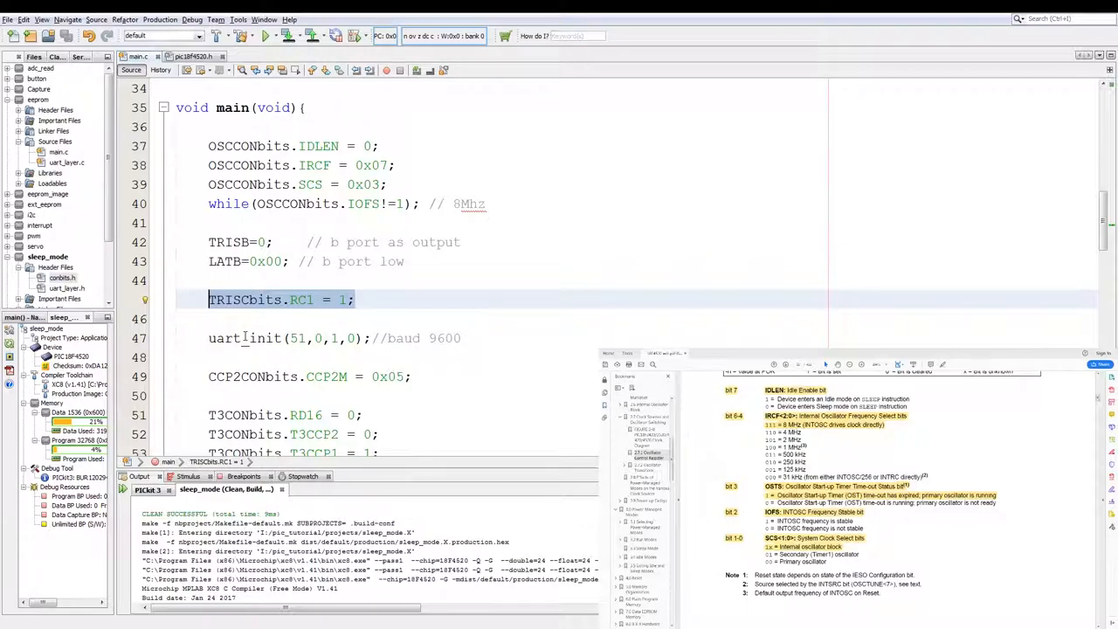
scroll("down", 3)
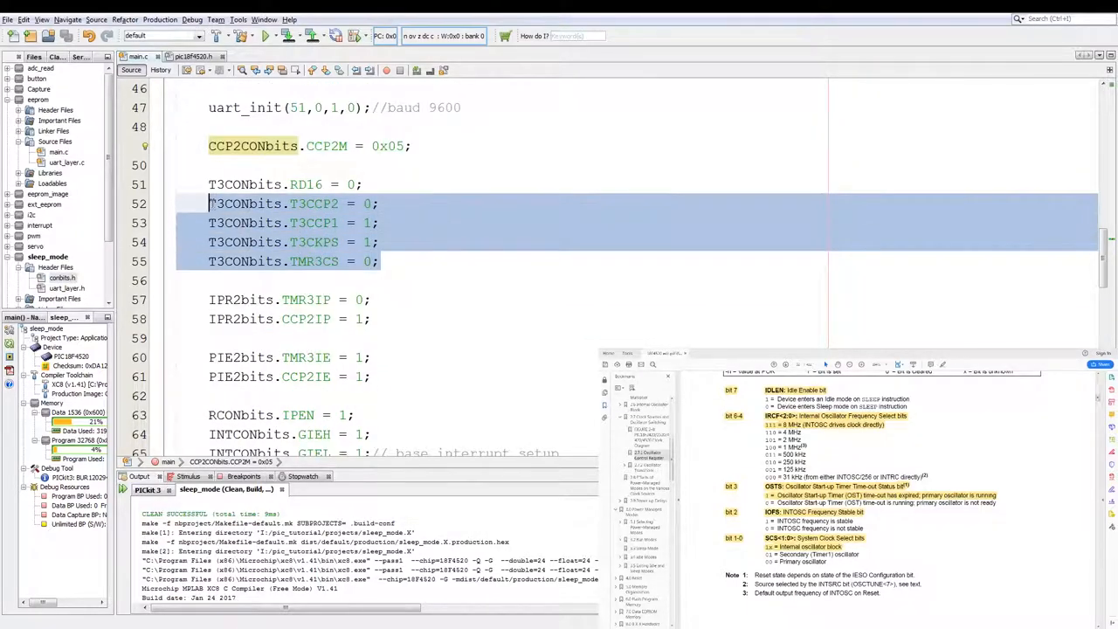
left_click(363, 299)
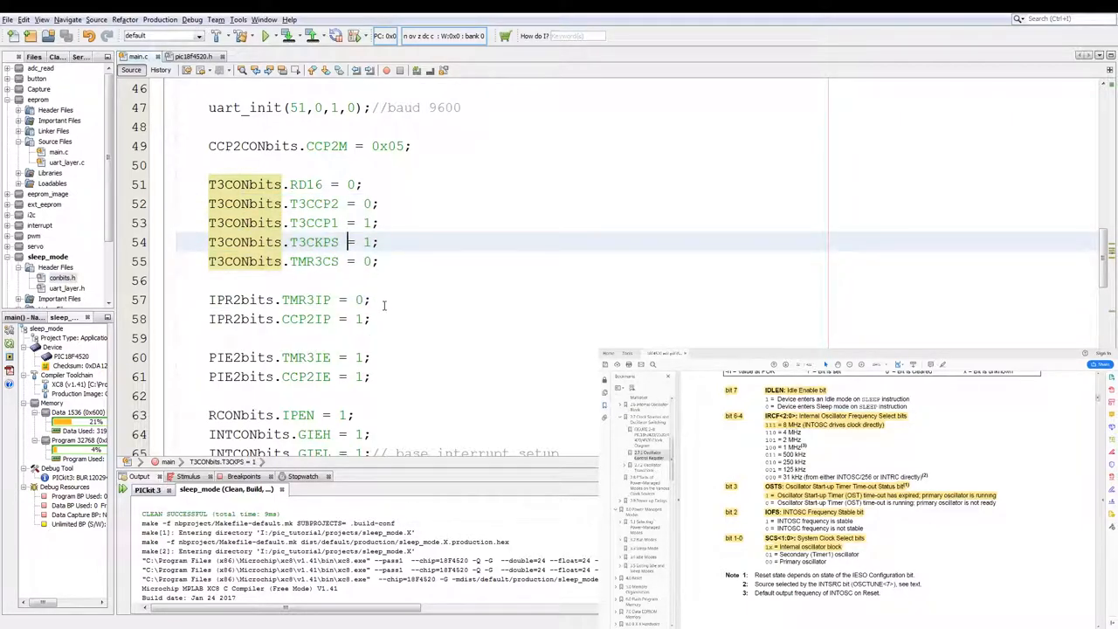
left_click(310, 319)
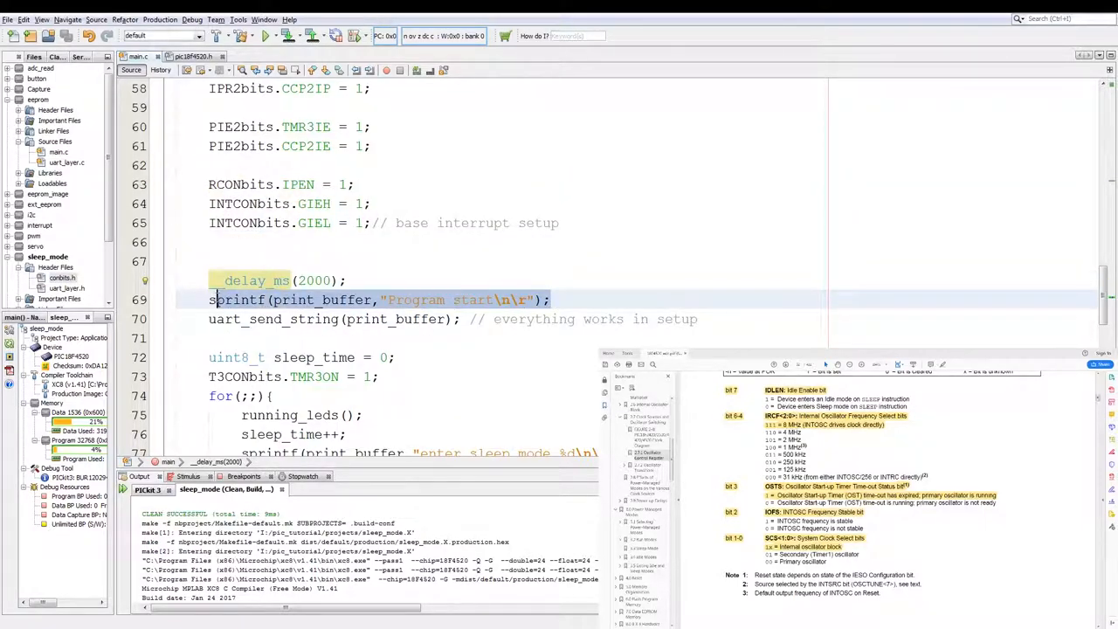
scroll("down", 3)
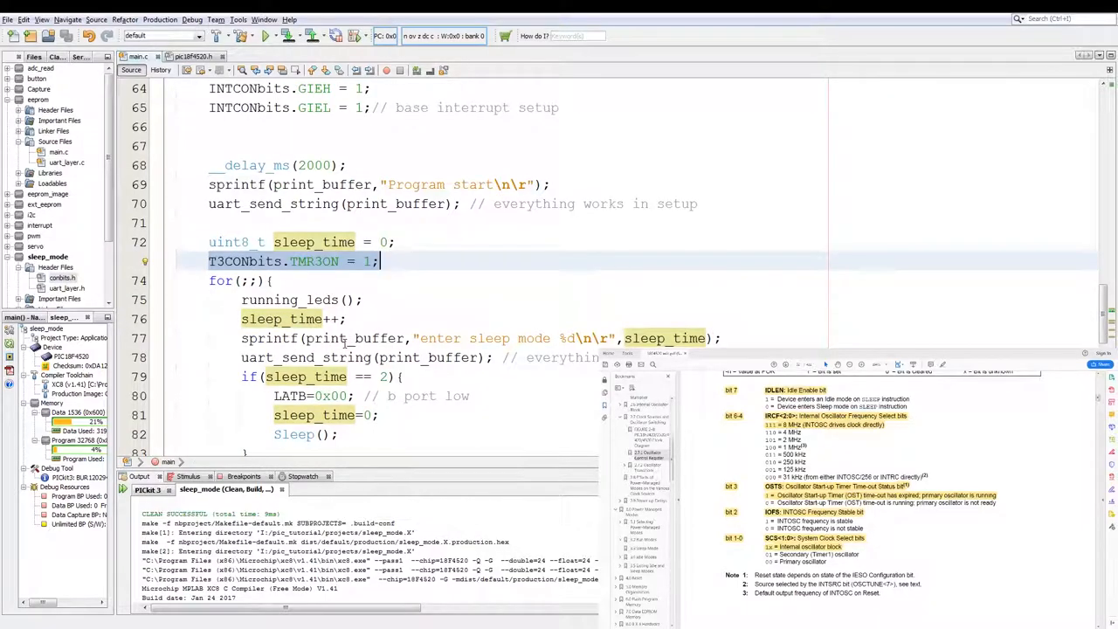
scroll("down", 3)
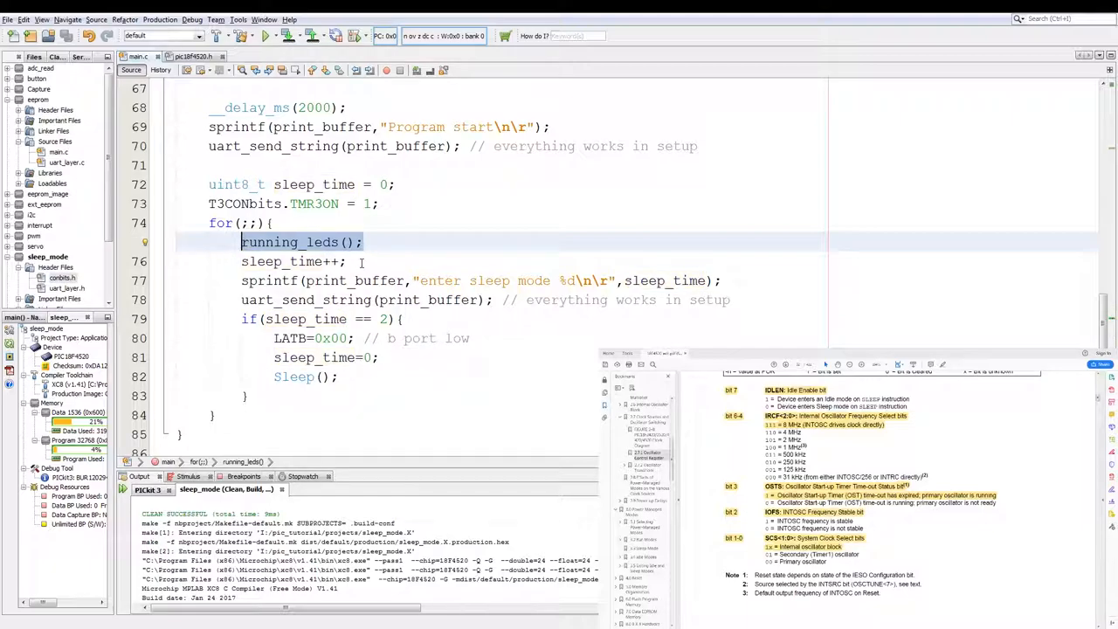
left_click(297, 261)
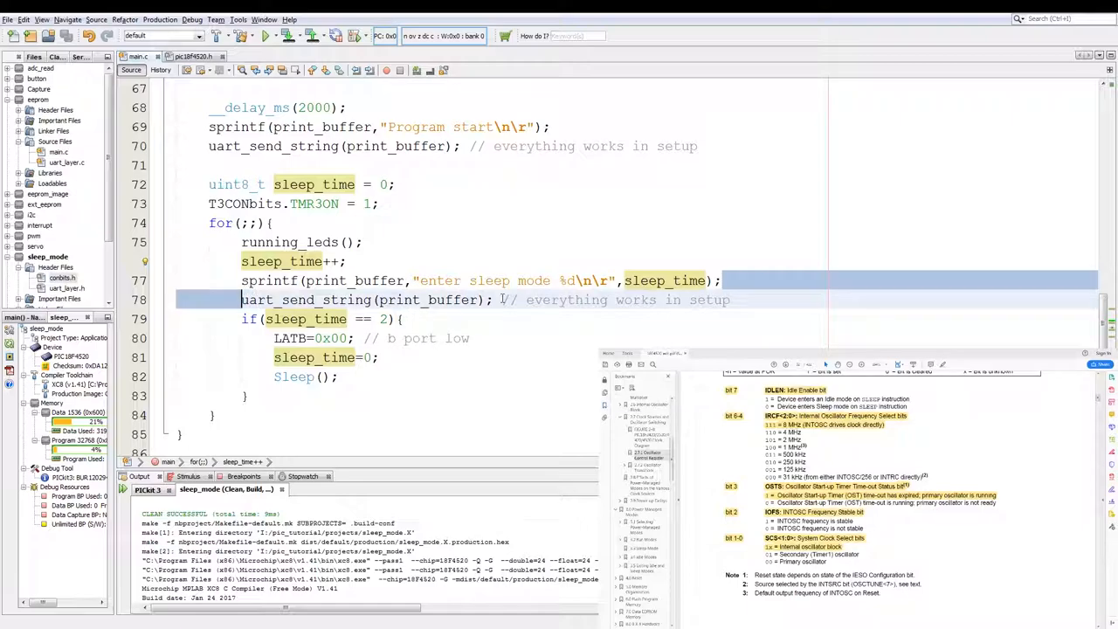
left_click(312, 319)
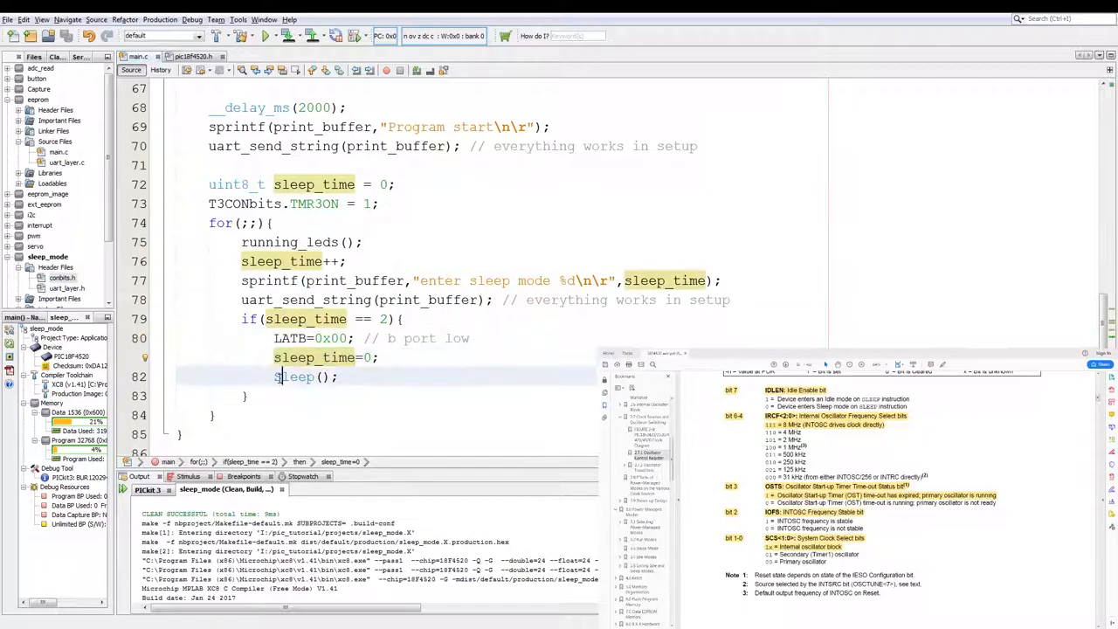
scroll("down", 3)
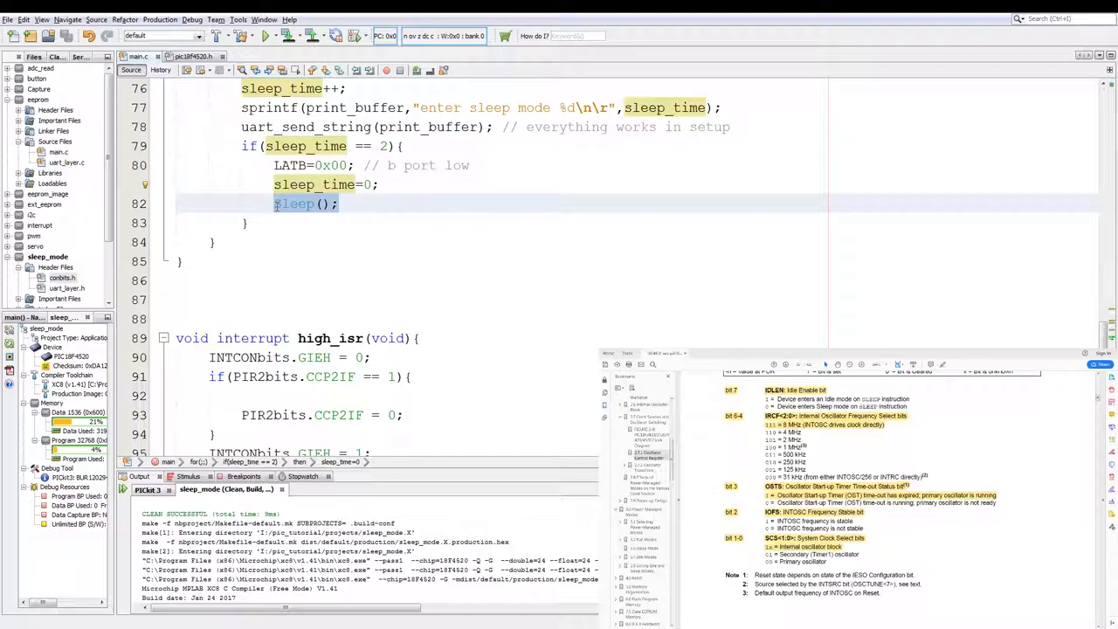
scroll("down", 3)
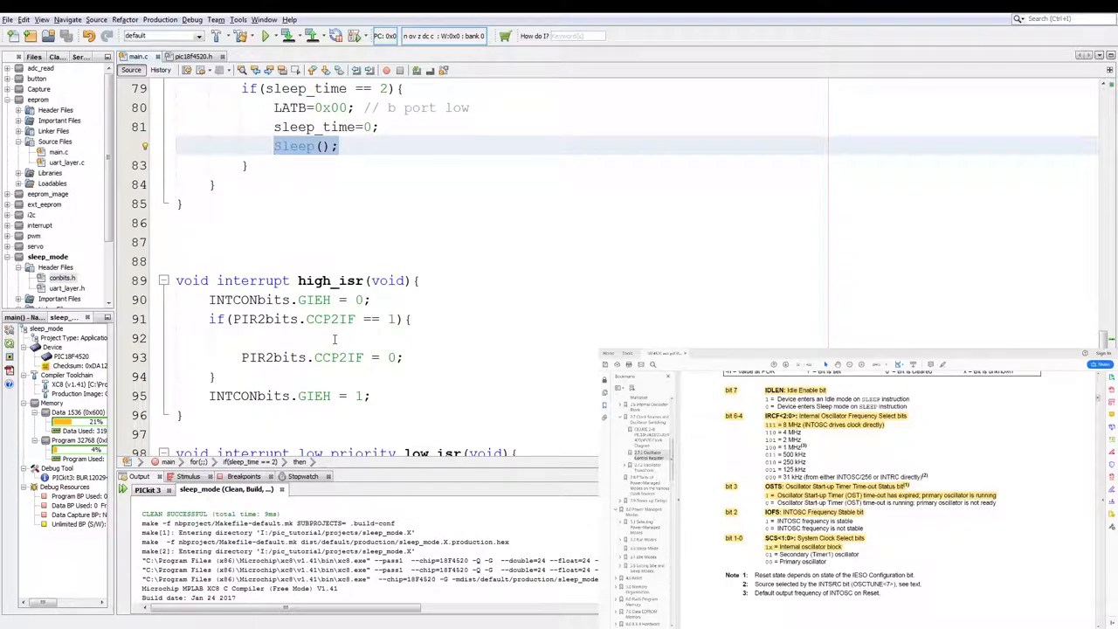
scroll("down", 3)
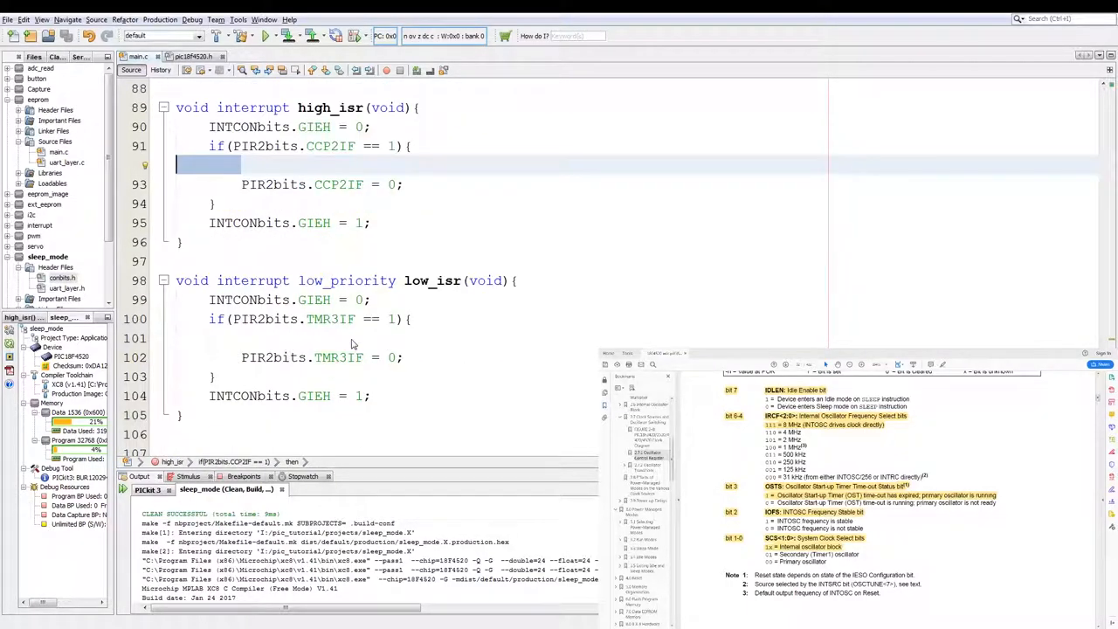
left_click(192, 339)
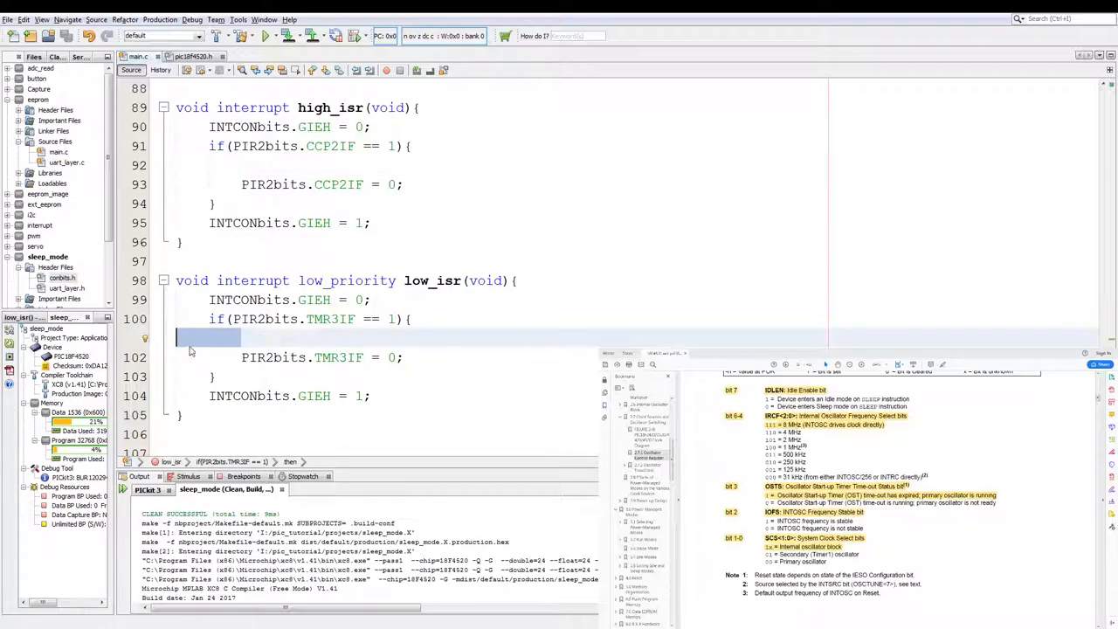
scroll("up", 3)
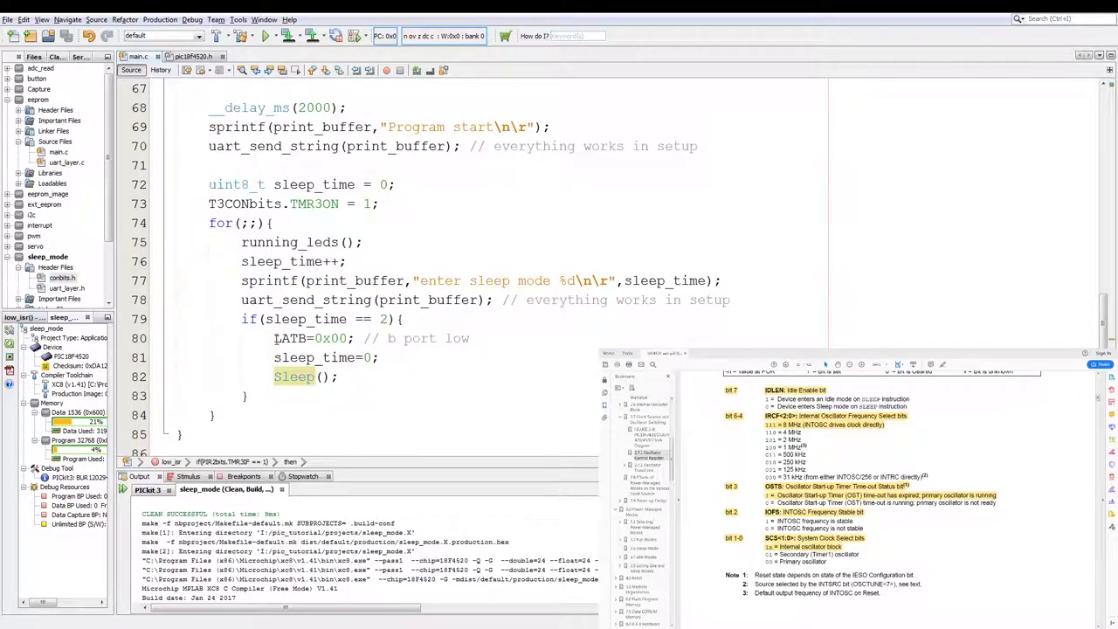
scroll("down", 3)
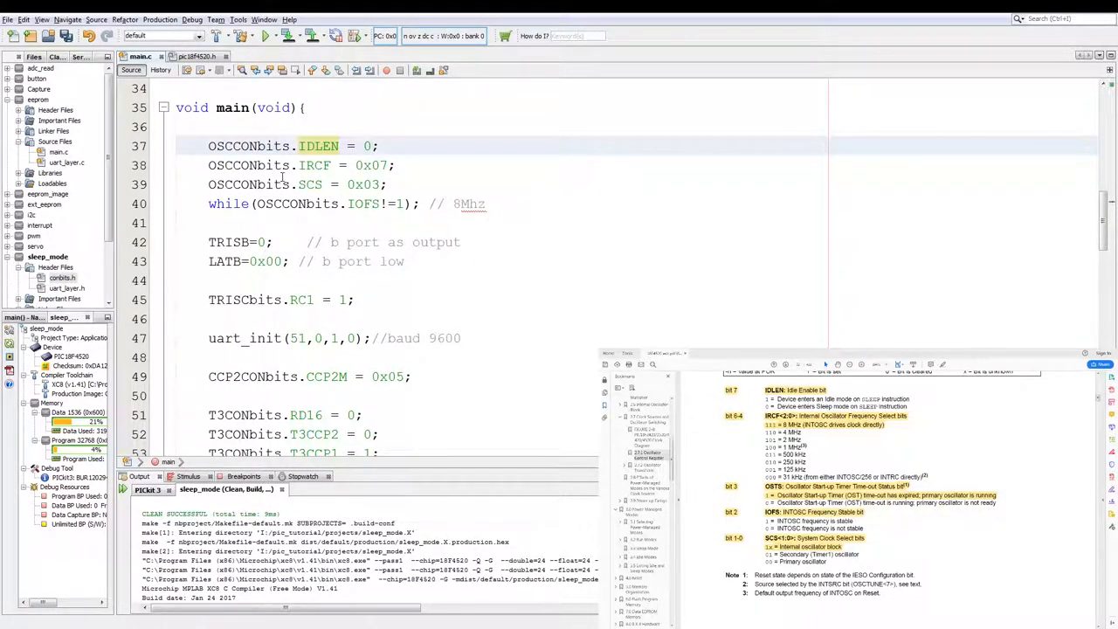
Step: Change IDLEN to 1 and build-program the PIC so the terminal prints repeating 'enter sleep mode' lines
double_click(365, 146)
type("1")
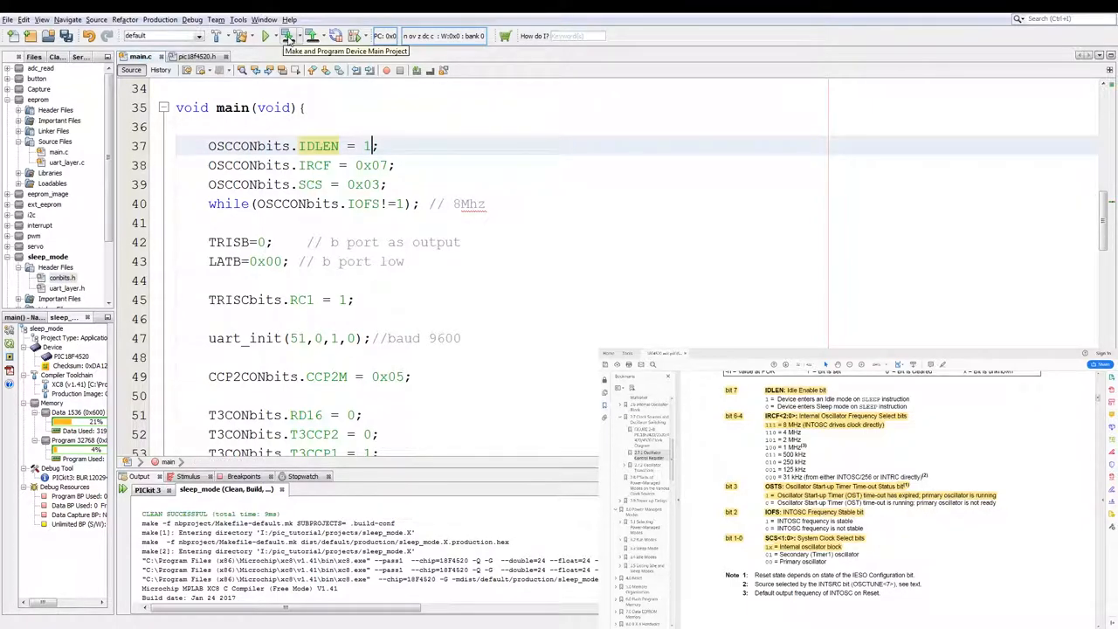
left_click(288, 36)
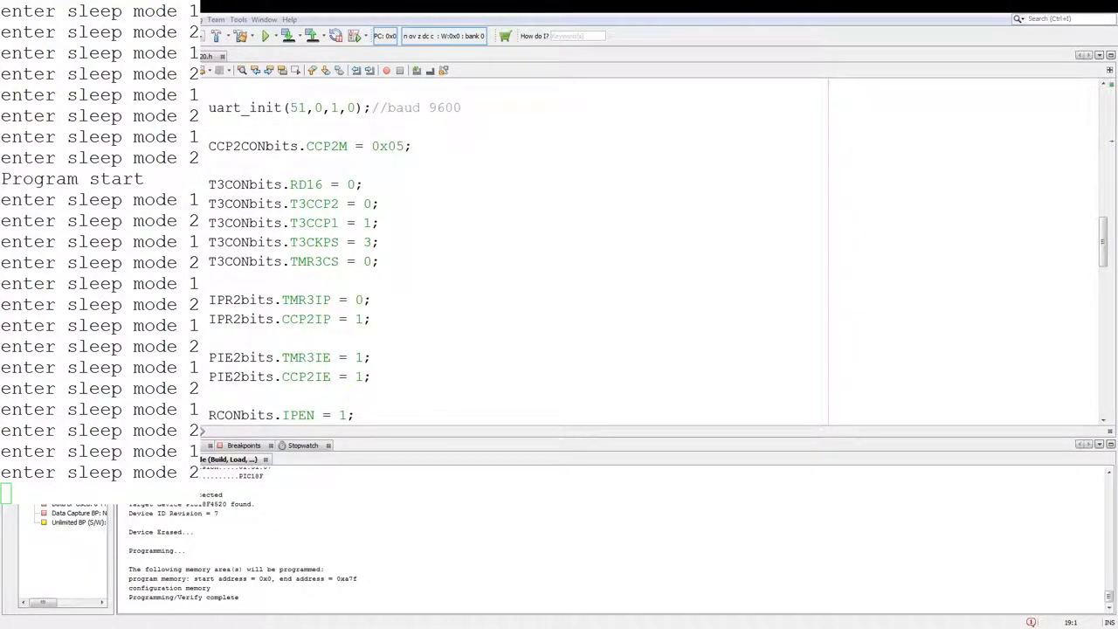